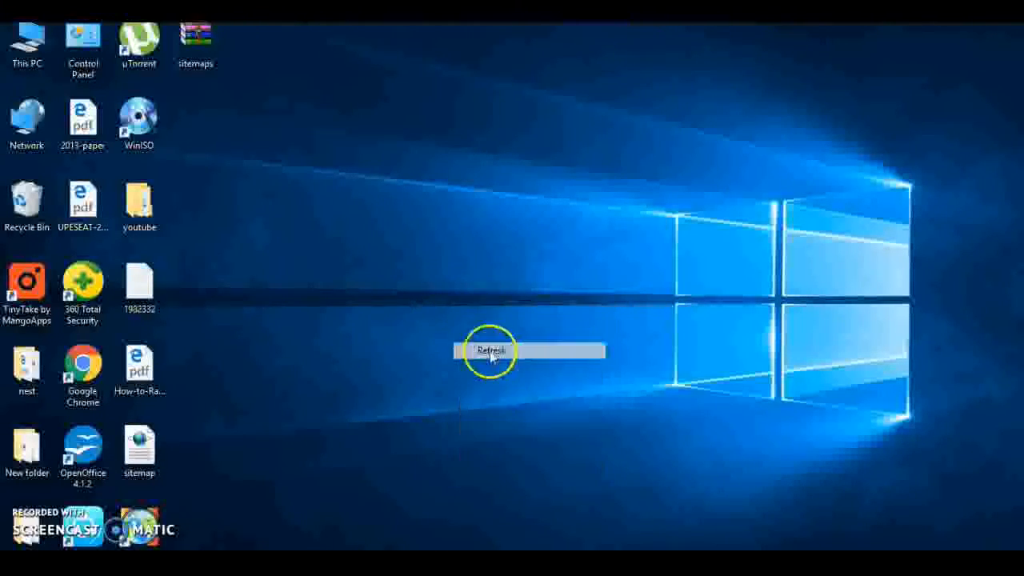
Step: Open the youtube folder and view the 'recovery for micromax A1' folder, then return
left_click(490, 351)
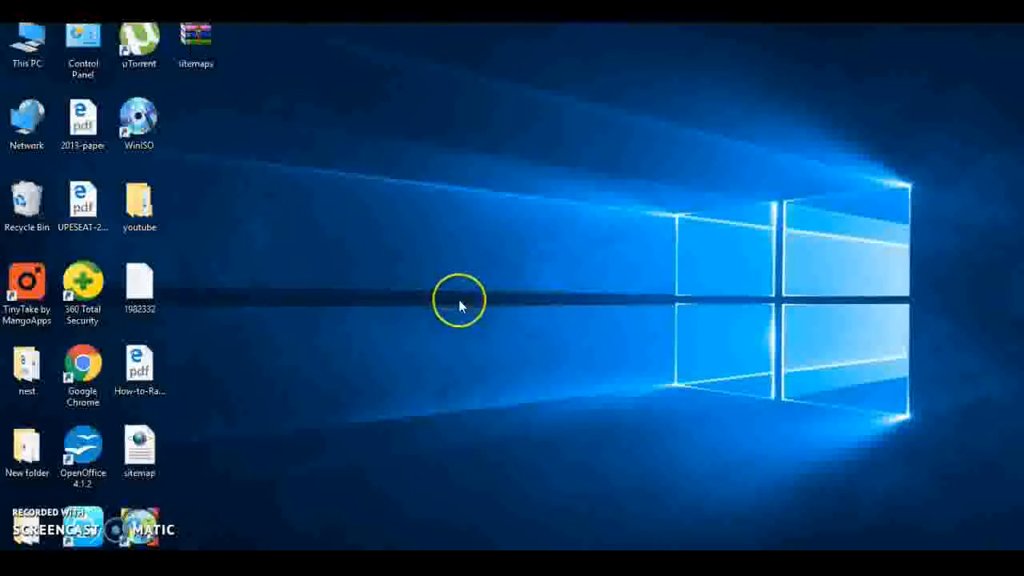
mouse_move(476, 132)
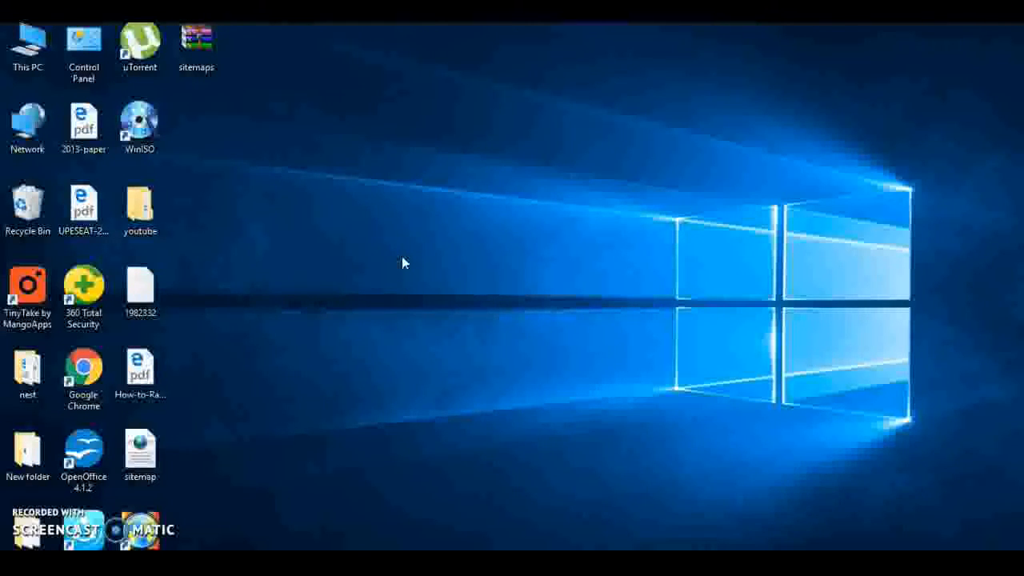
left_click(393, 223)
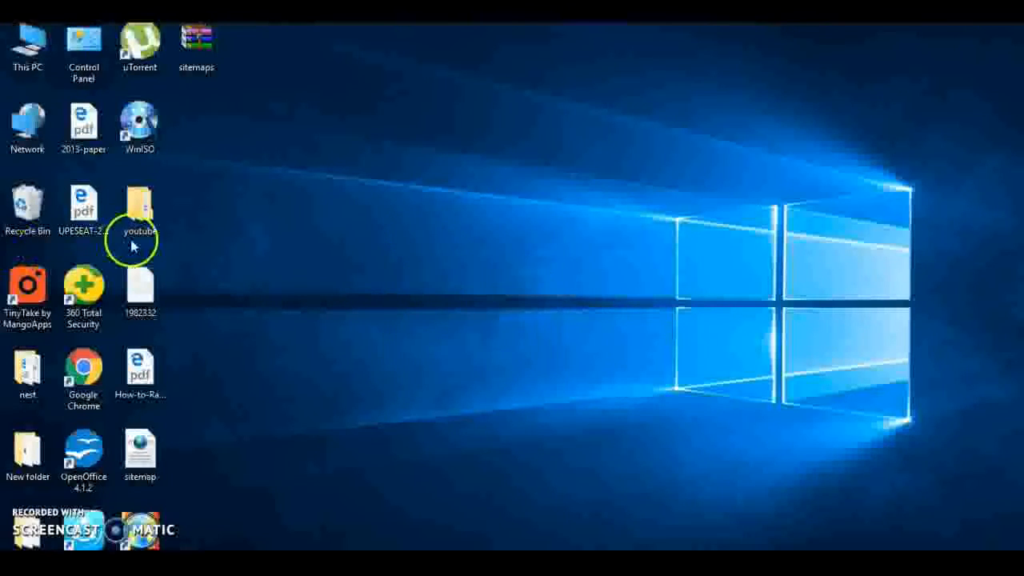
double_click(139, 204)
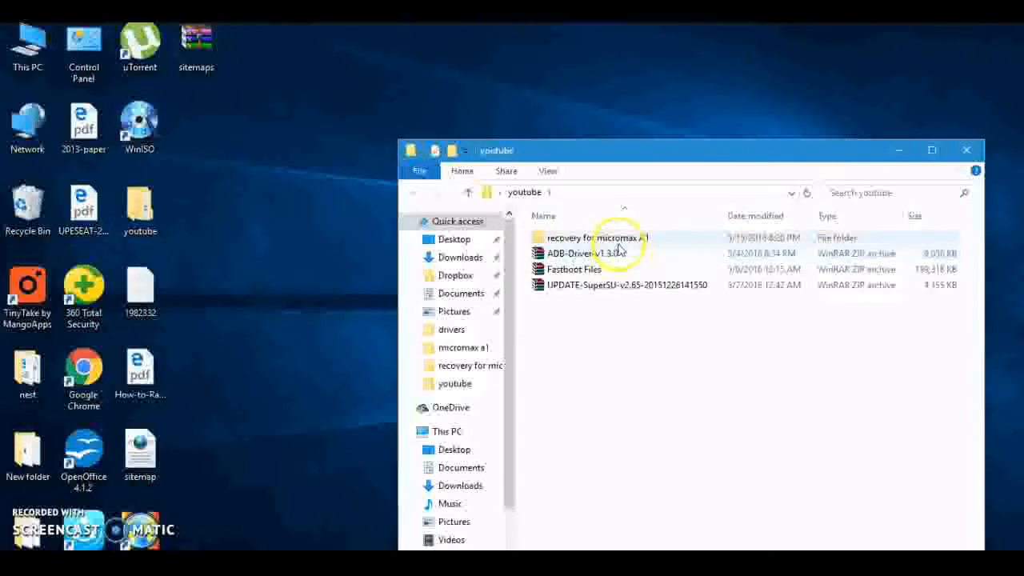
mouse_move(640, 244)
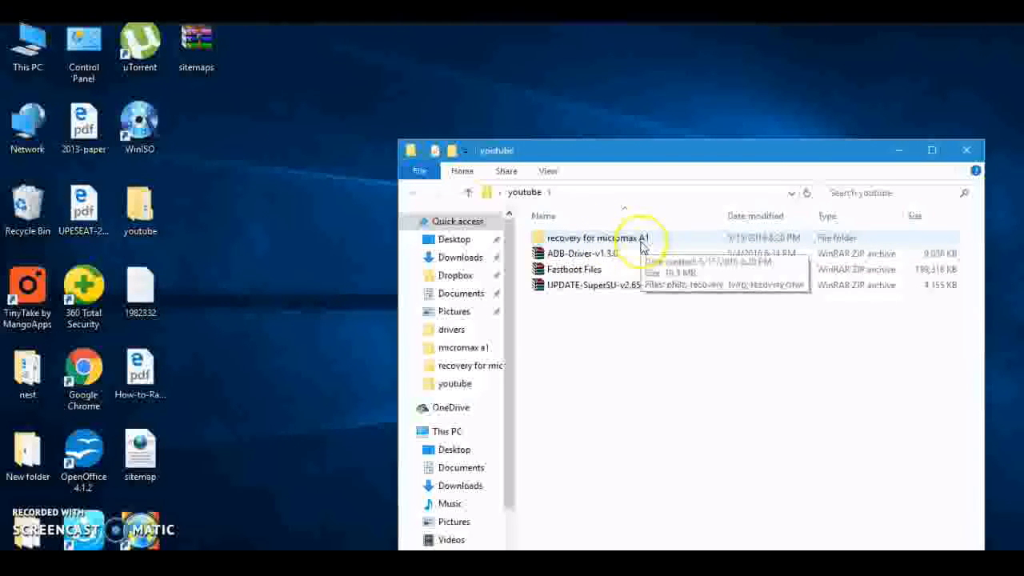
double_click(595, 238)
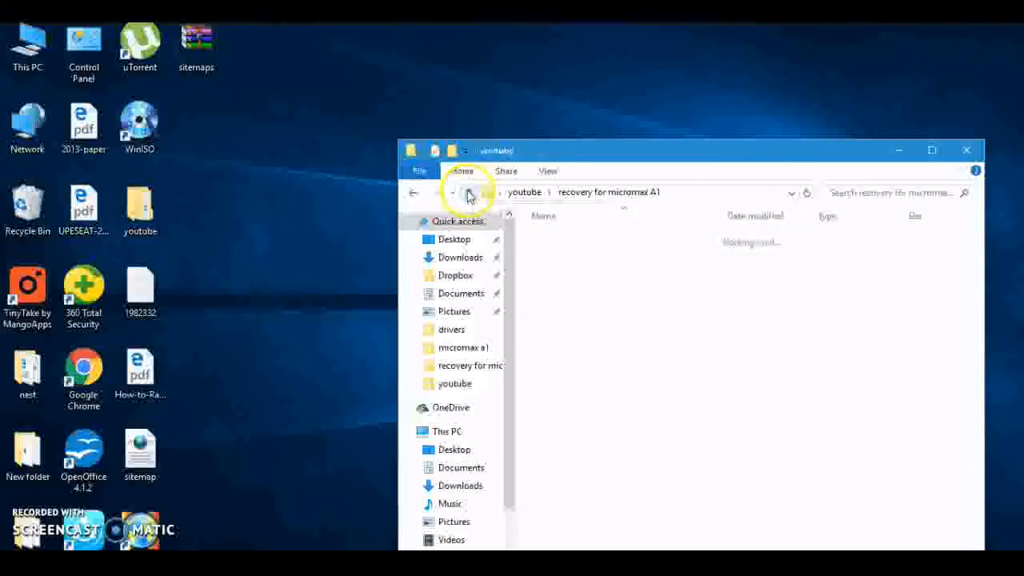
left_click(414, 192)
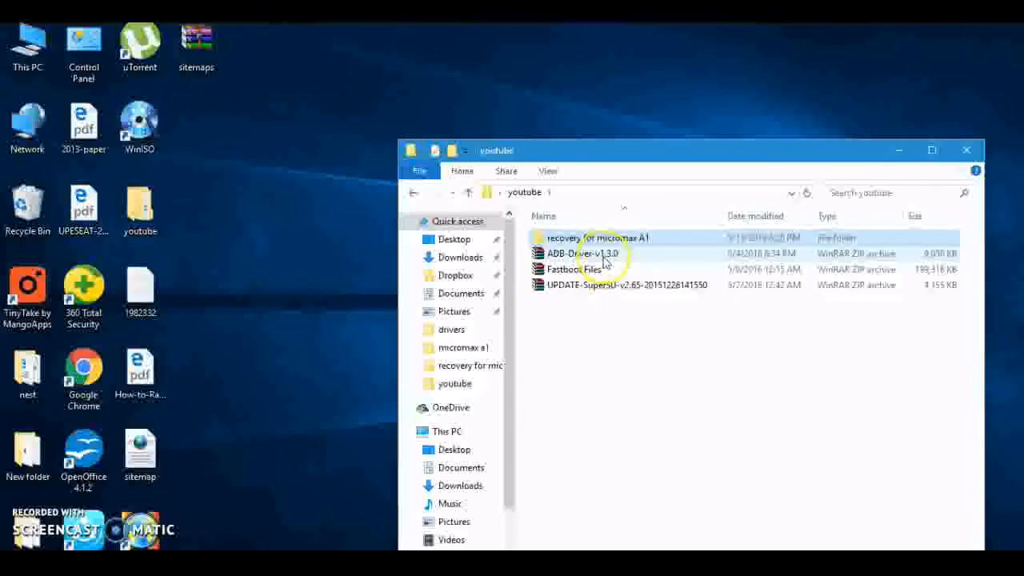
mouse_move(582, 253)
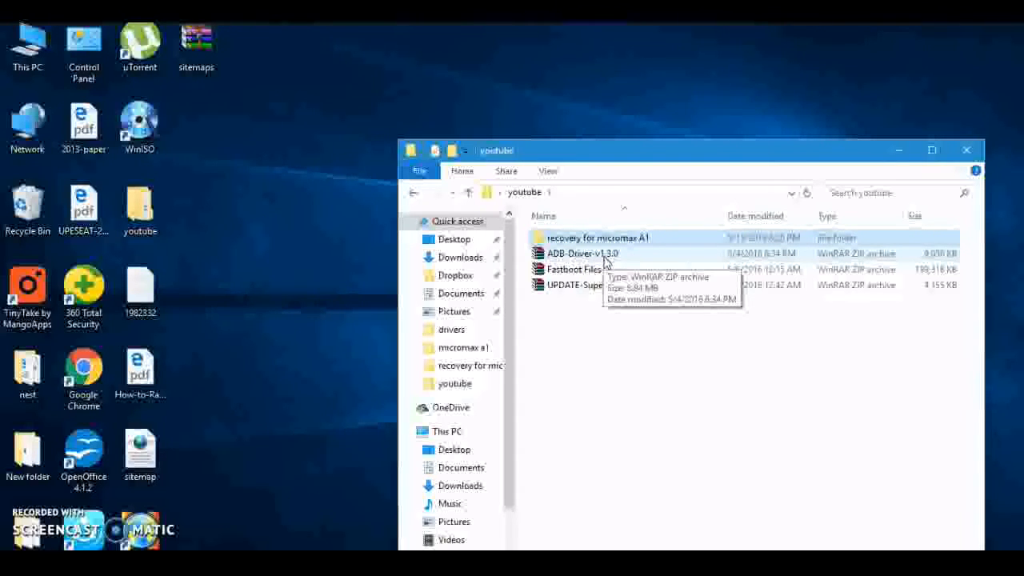
mouse_move(584, 290)
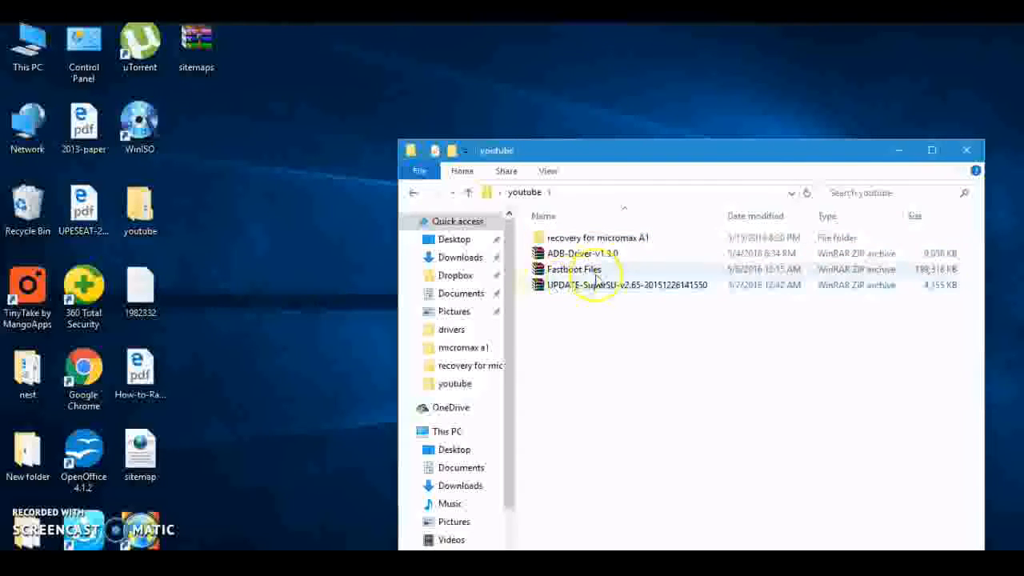
Step: Select the Fastboot Files and SuperSU update archives in the youtube folder
left_click(573, 268)
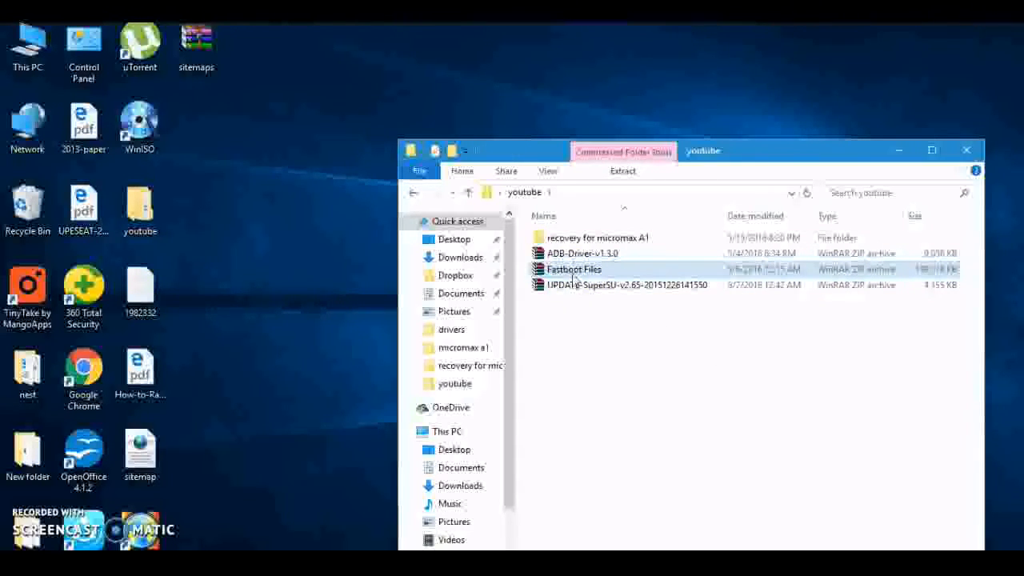
left_click(596, 297)
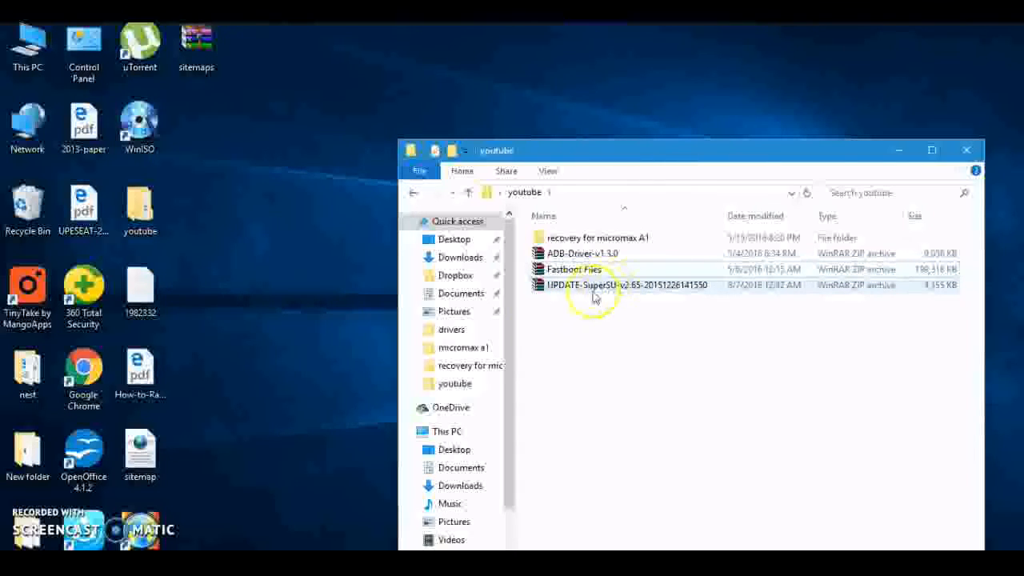
mouse_move(628, 290)
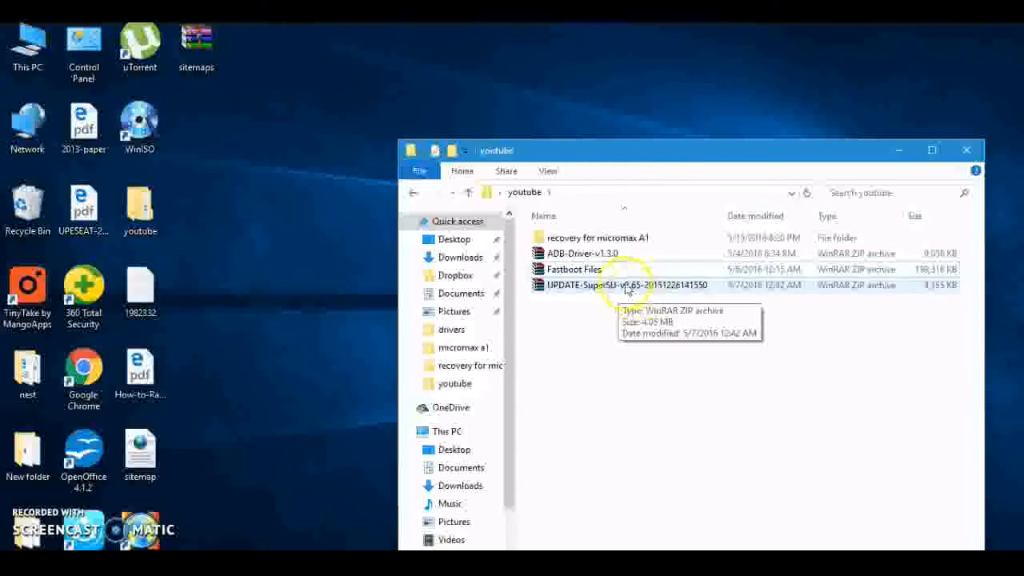
mouse_move(655, 340)
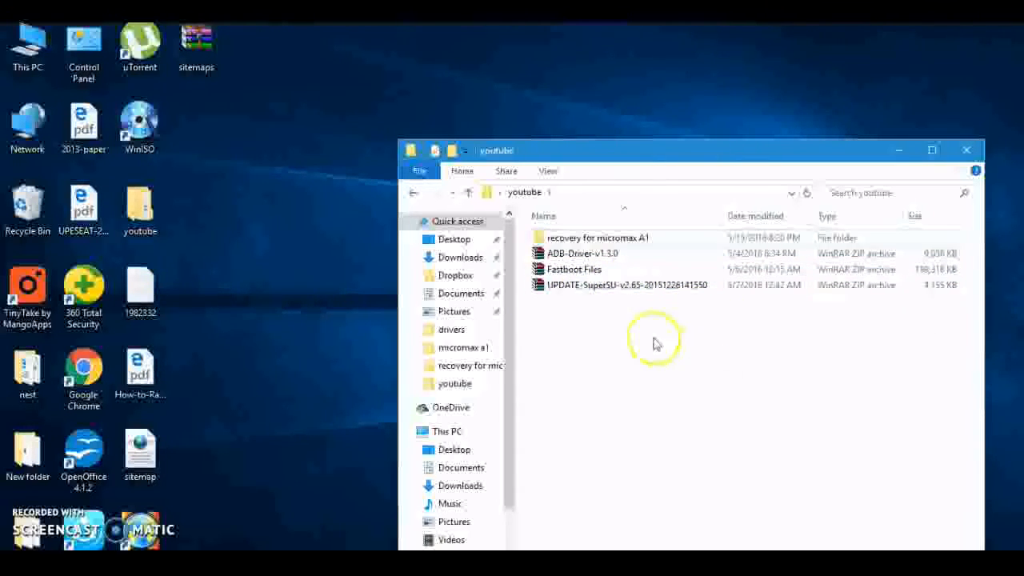
left_click(624, 285)
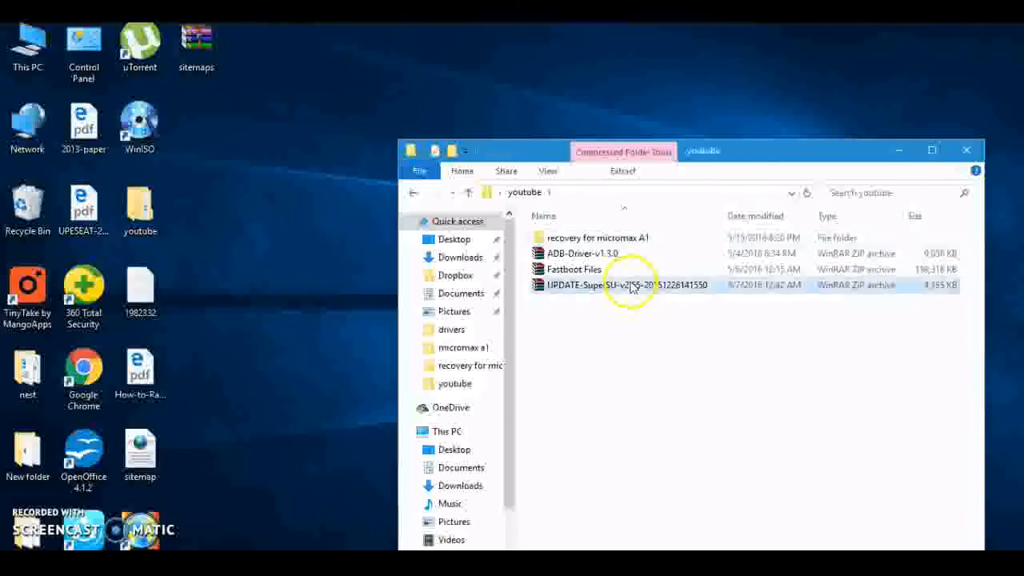
right_click(633, 285)
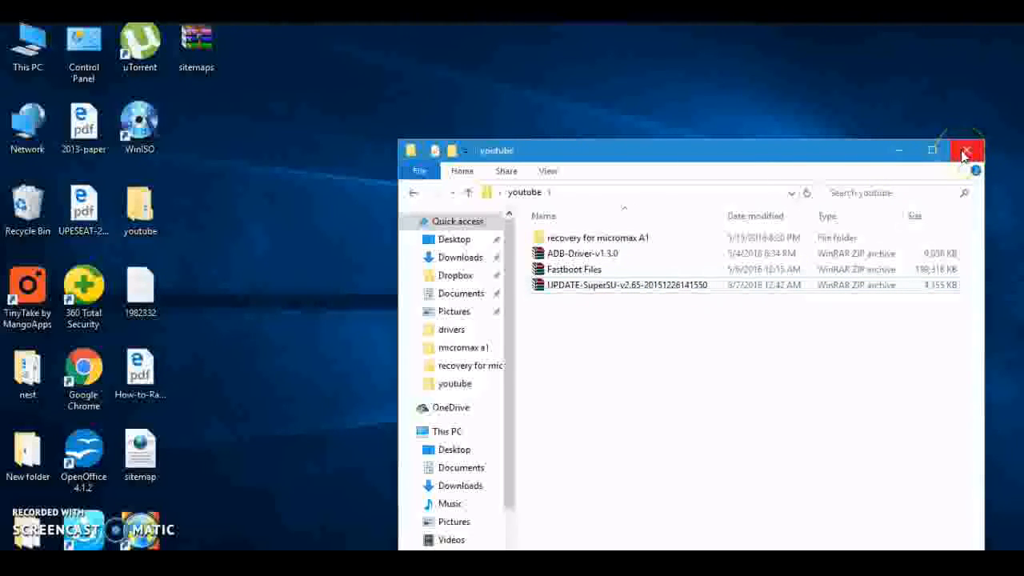
mouse_move(966, 150)
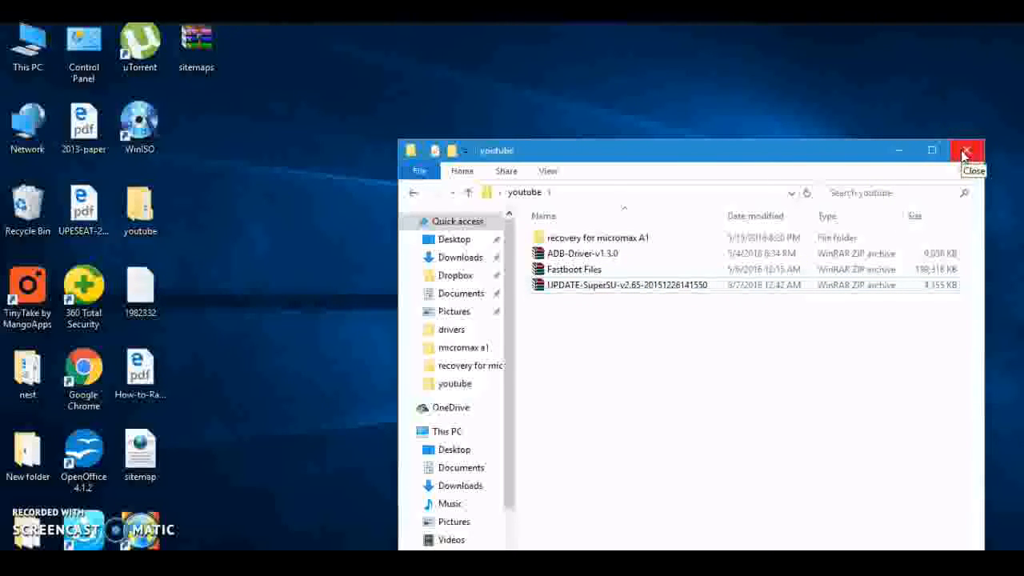
Step: Close and reopen the youtube folder, then show the Fastboot Files archive's context menu
left_click(967, 151)
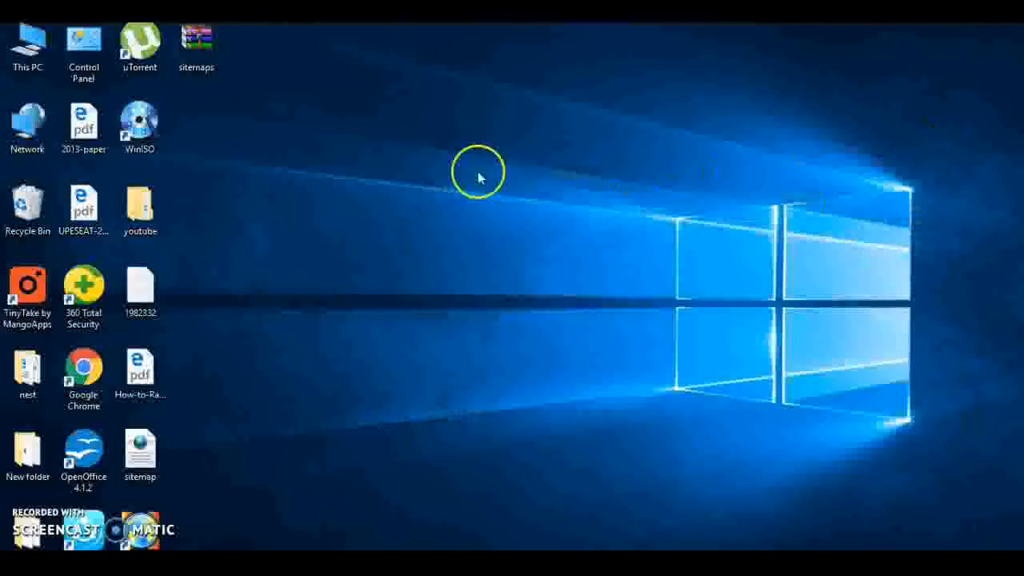
mouse_move(479, 216)
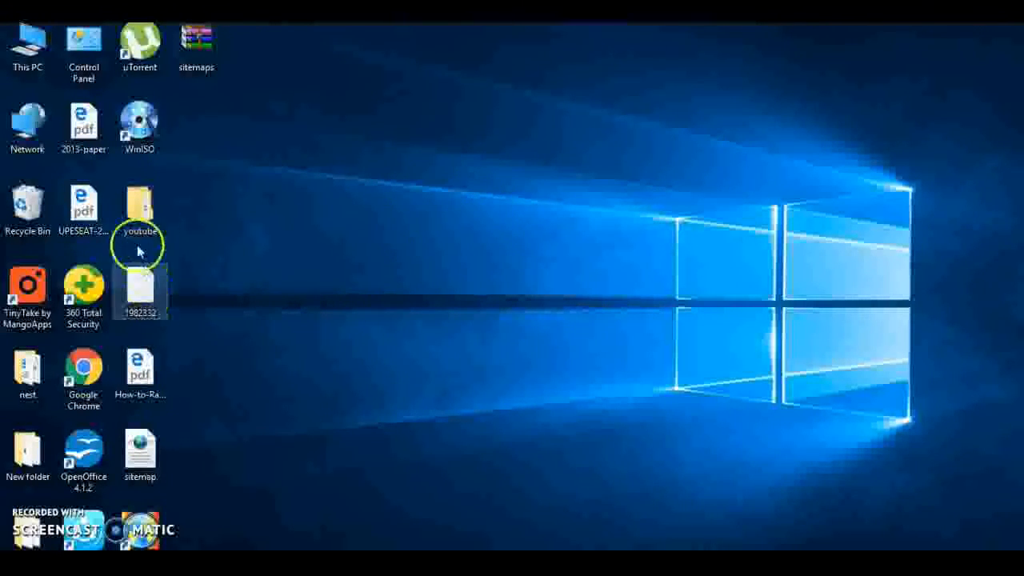
double_click(139, 208)
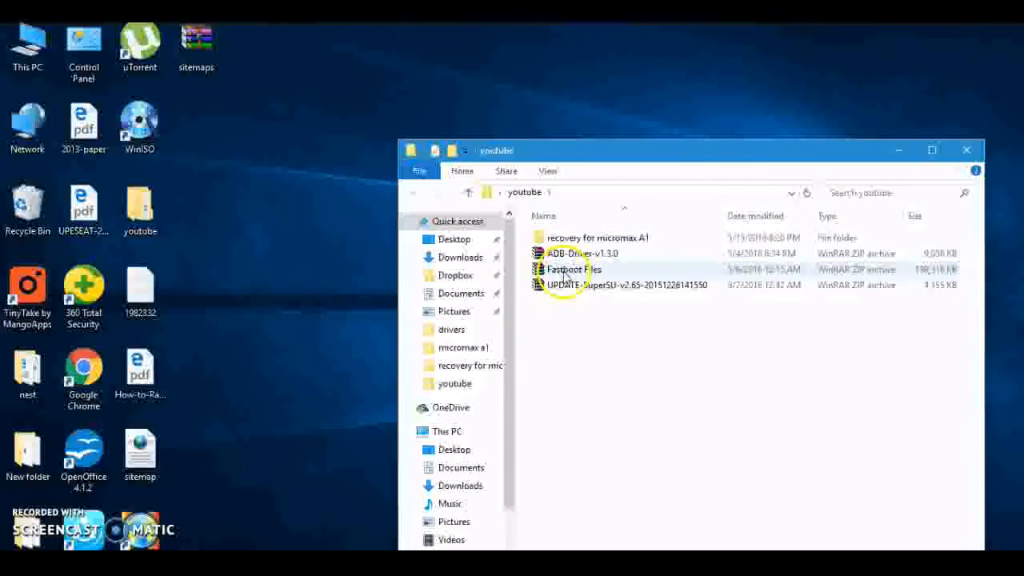
right_click(571, 269)
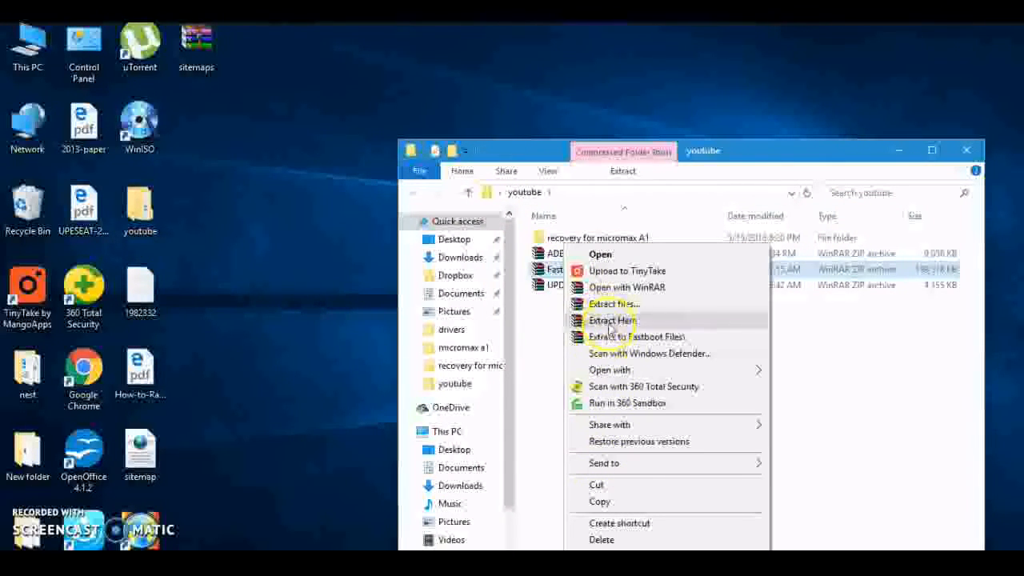
Step: Extract the Fastboot Files archive to the Desktop with WinRAR's Extract files option
left_click(613, 304)
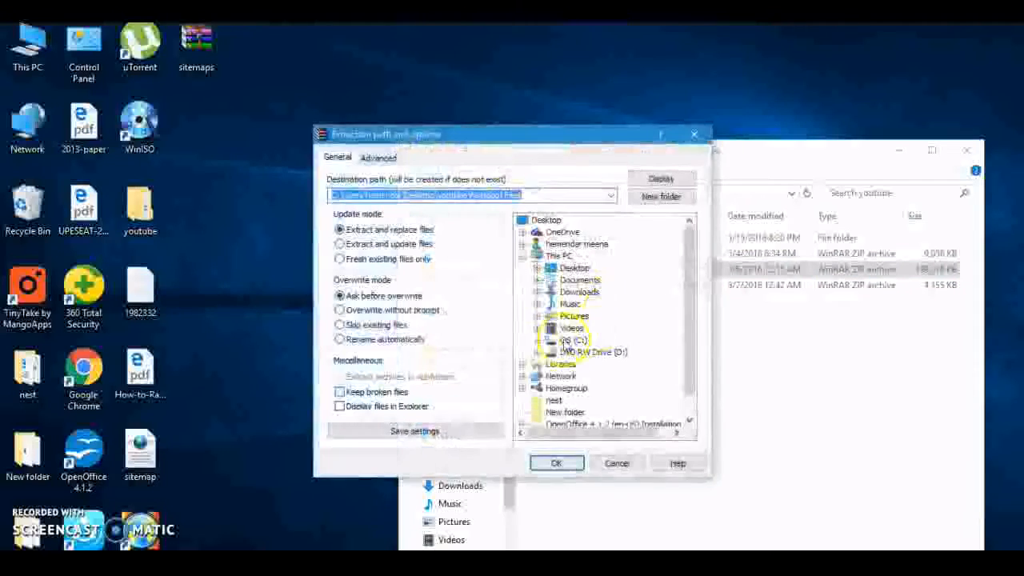
left_click(575, 267)
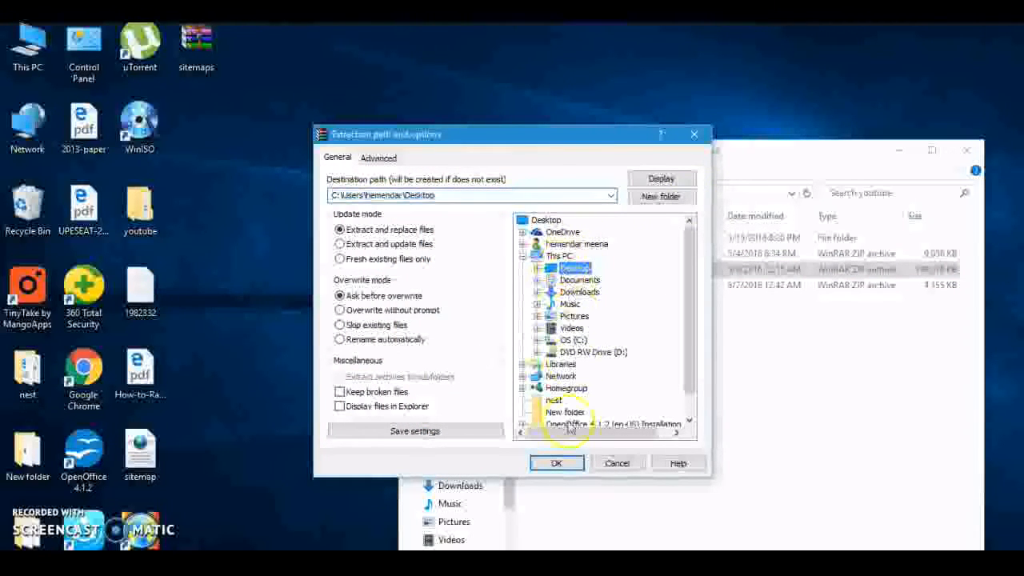
left_click(557, 462)
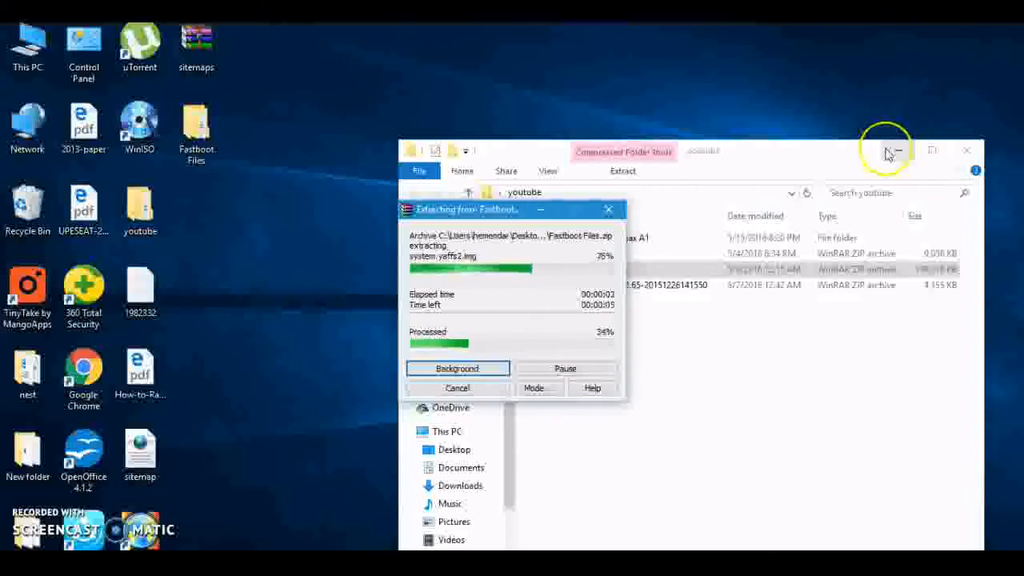
mouse_move(896, 151)
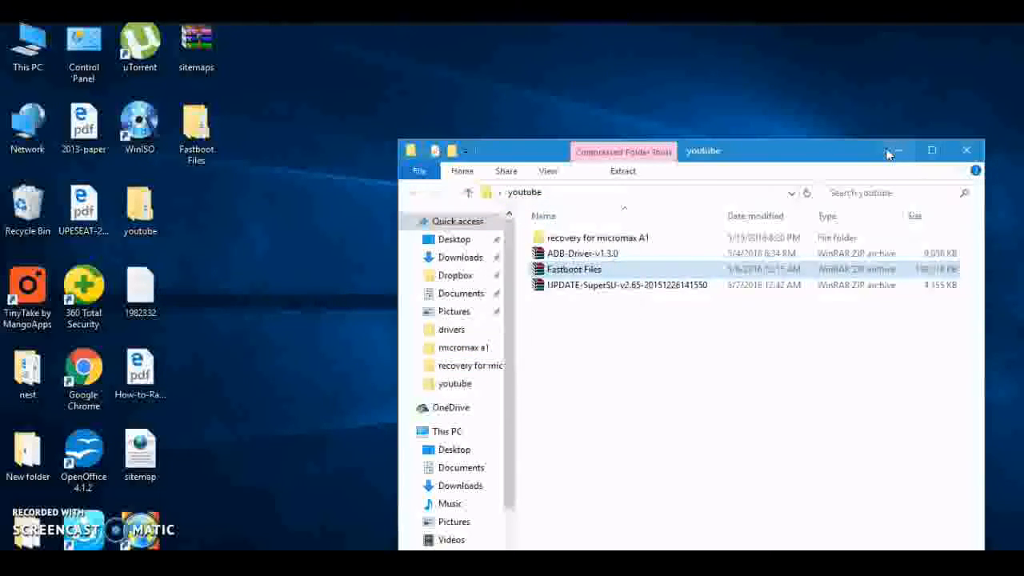
Step: Put the AMD set of fastboot files on the desktop and open Fastboot Files (AMD)
left_click(966, 150)
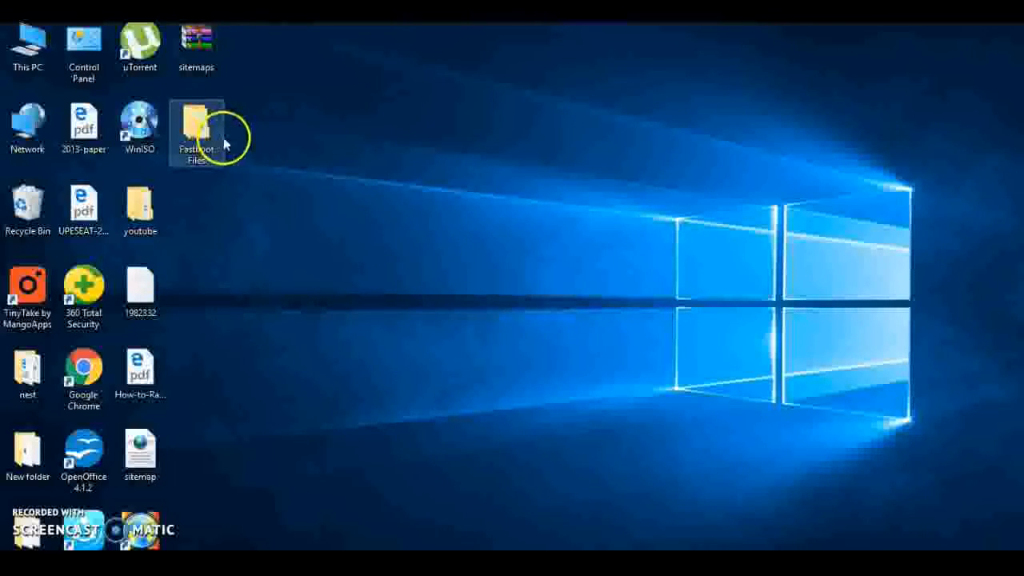
double_click(196, 128)
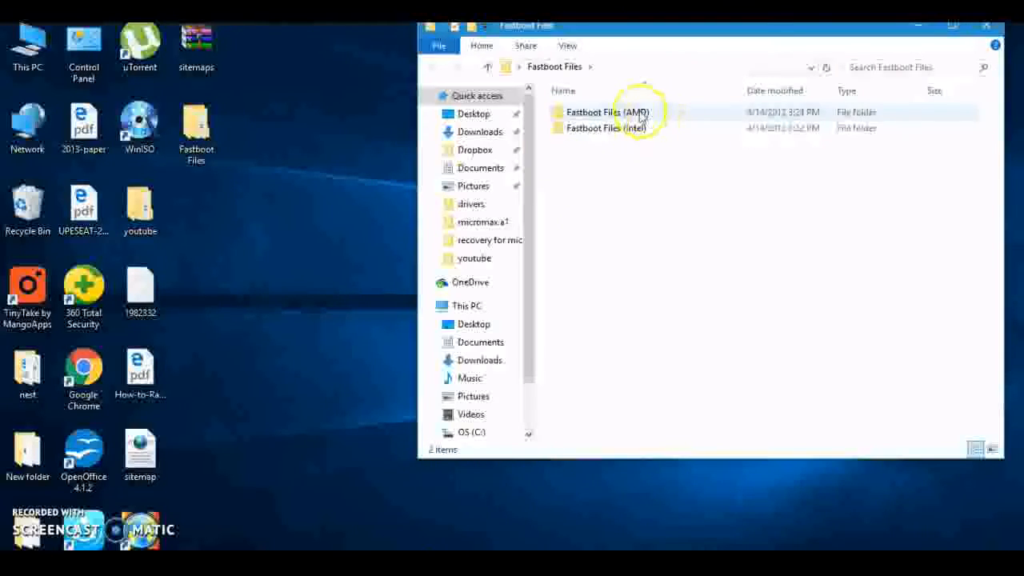
left_click(604, 112)
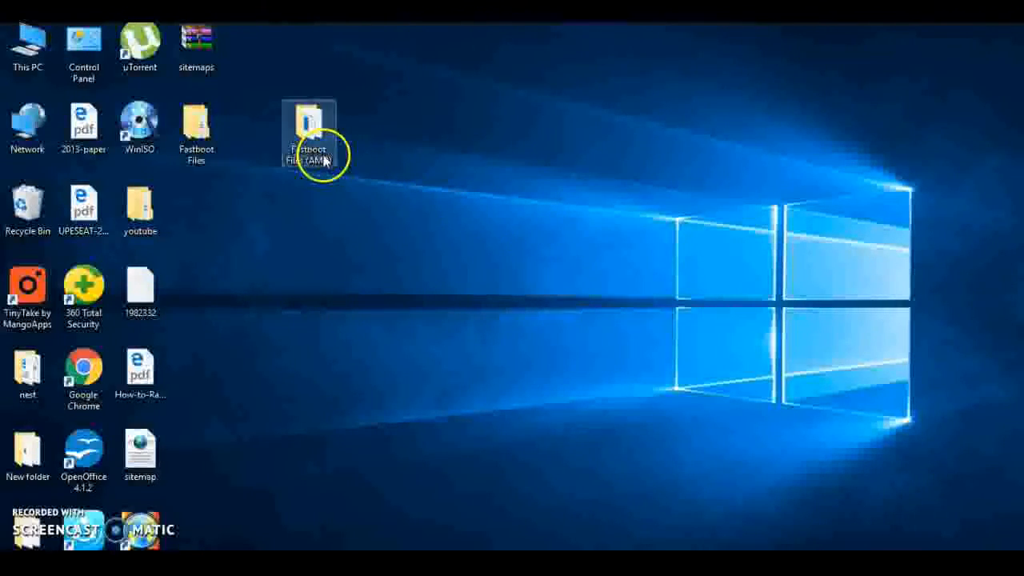
double_click(309, 136)
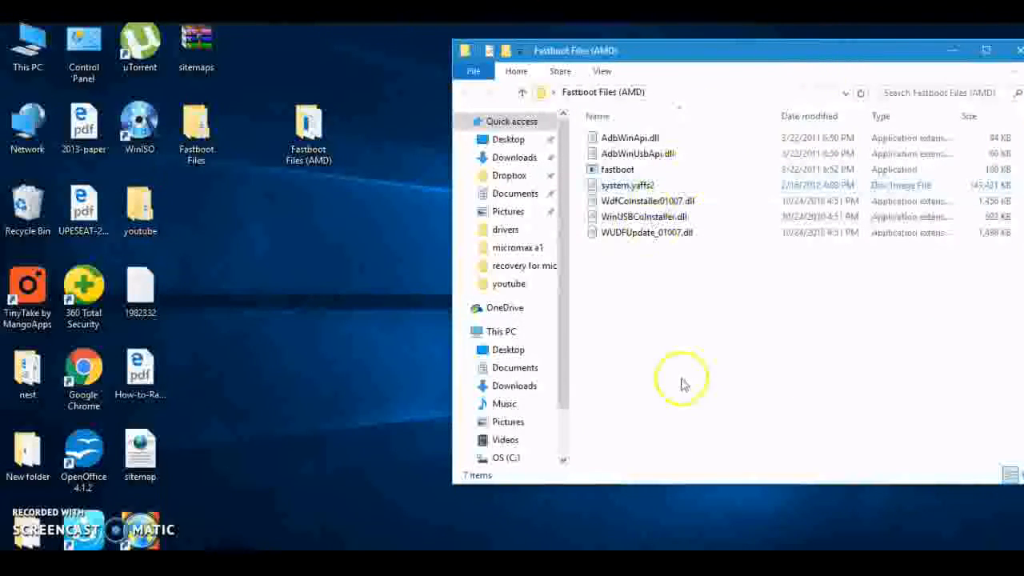
mouse_move(196, 180)
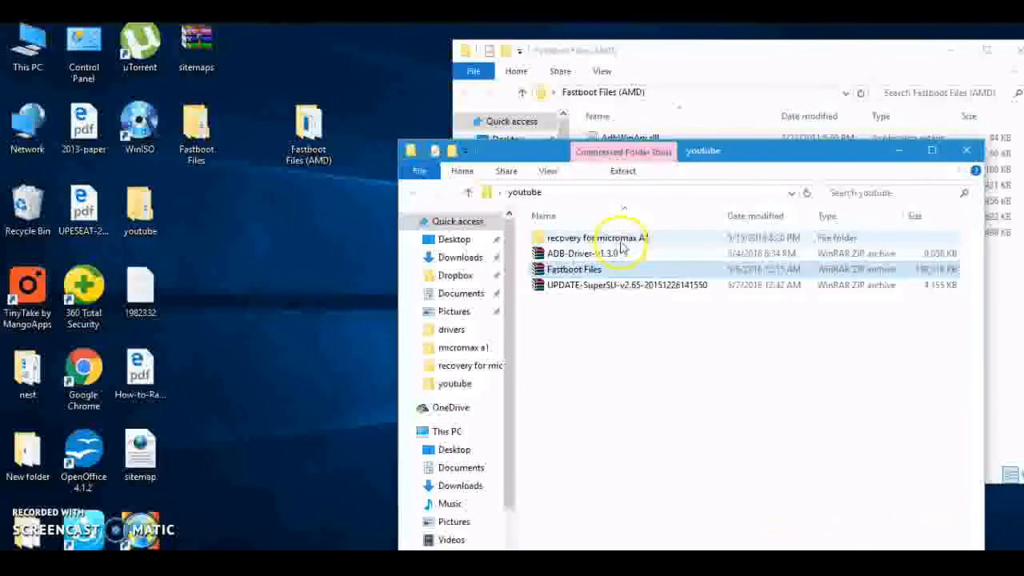
Step: Copy recoverycmw from 'recovery for micromax A1' into the Fastboot Files (AMD) folder
double_click(593, 237)
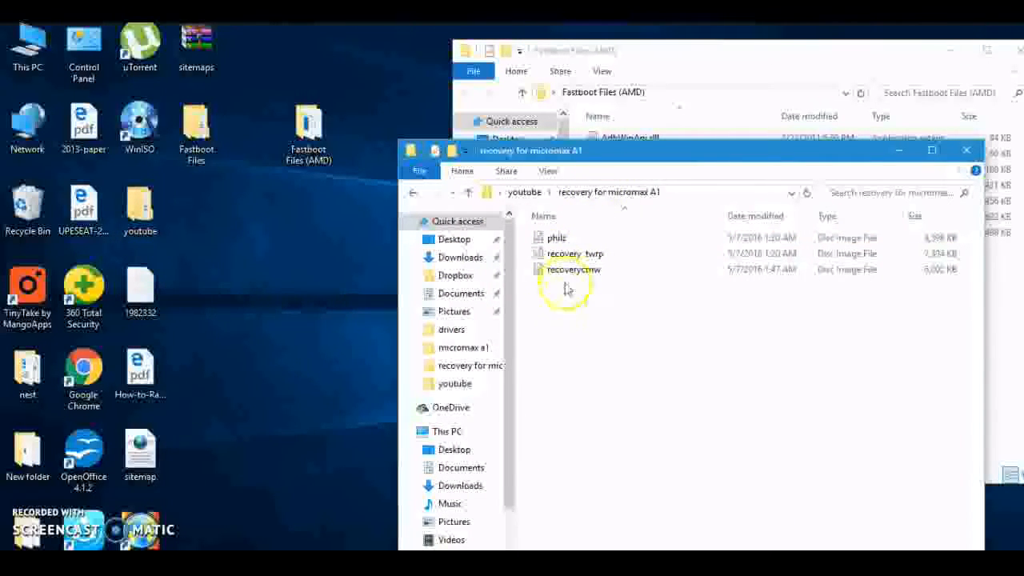
left_click(572, 269)
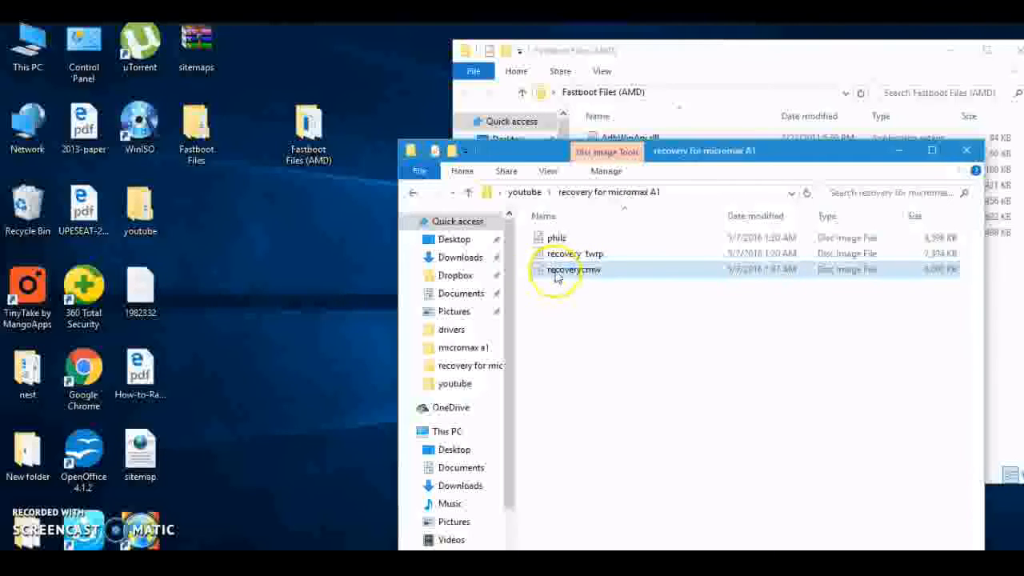
right_click(575, 270)
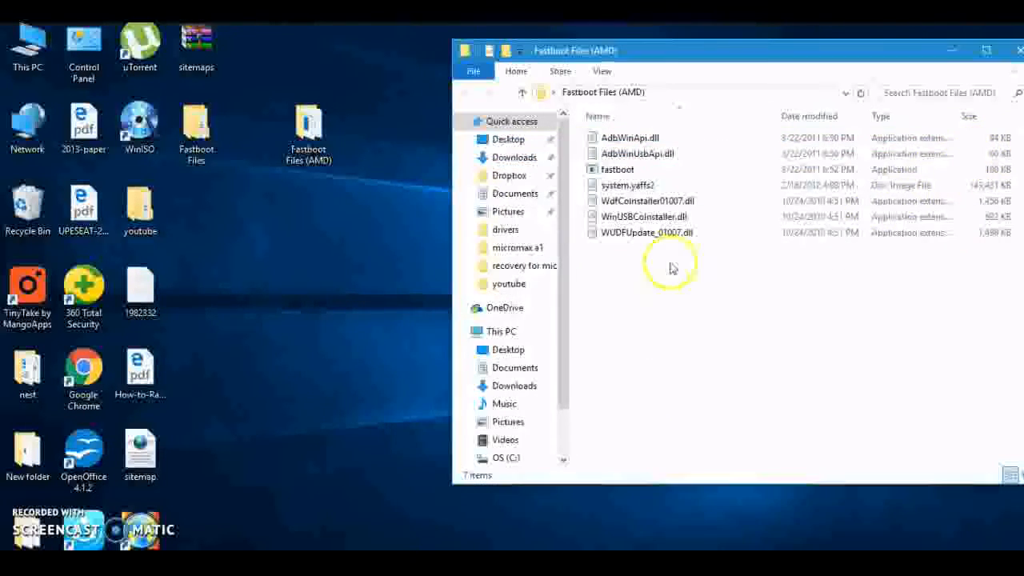
left_click(628, 185)
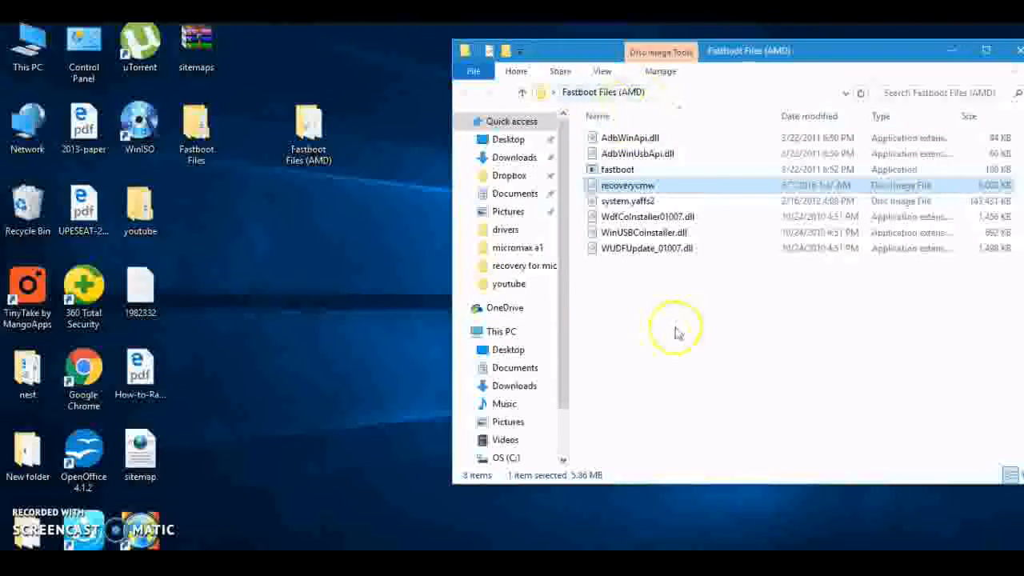
left_click(651, 328)
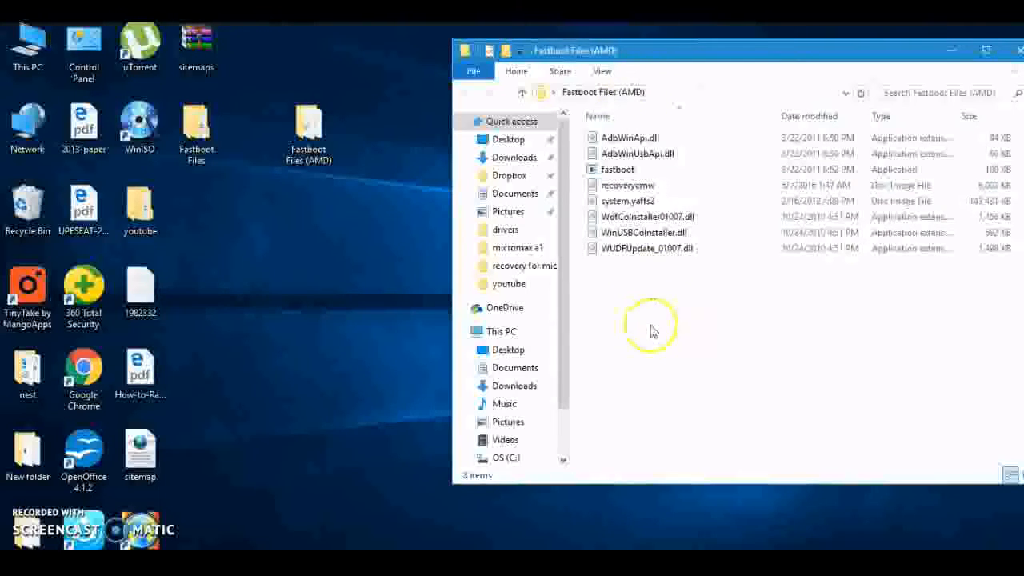
Step: Rename the recoverycmw image to cwm
right_click(626, 185)
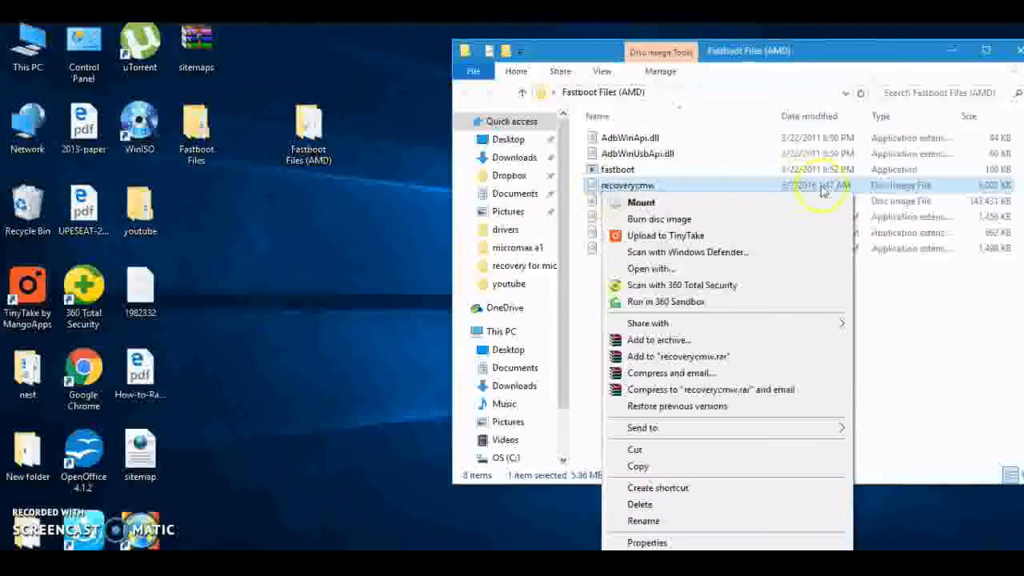
left_click(645, 521)
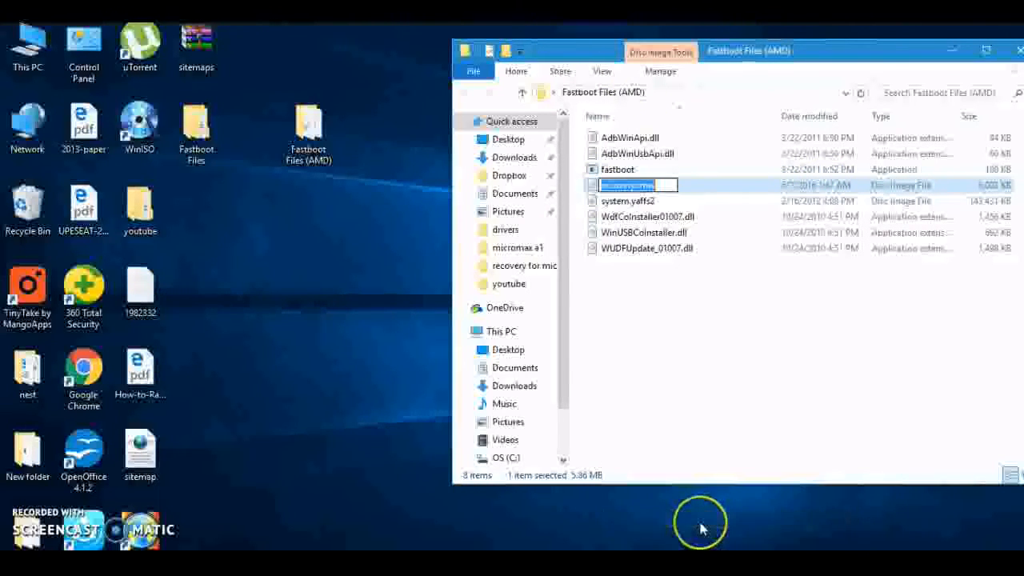
type("5")
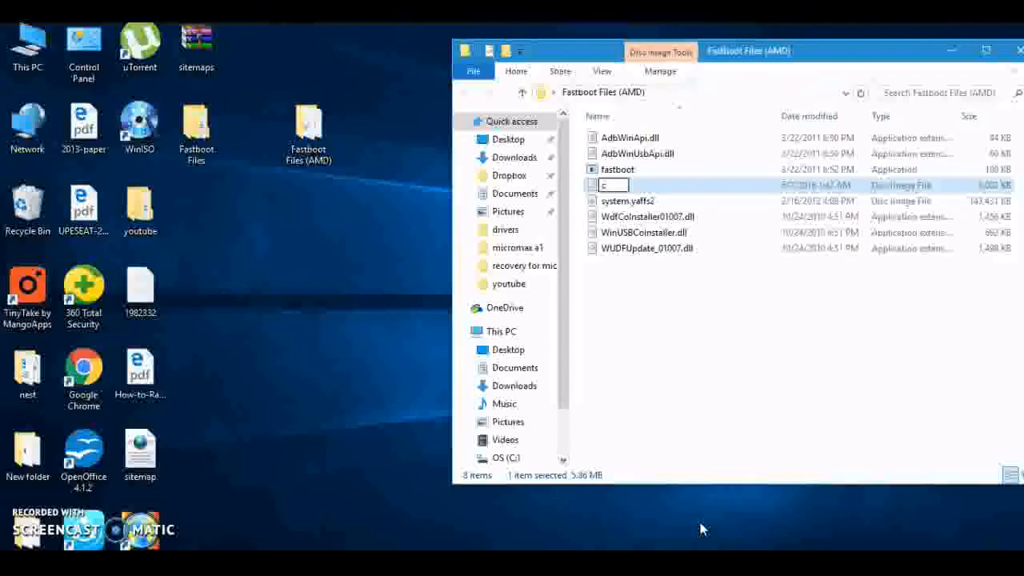
type("cwm")
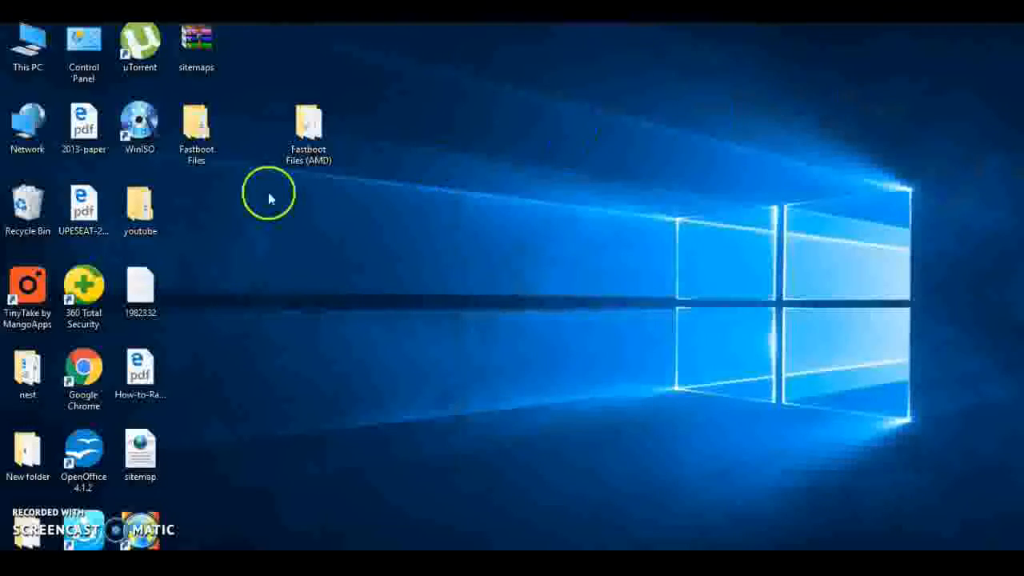
mouse_move(552, 243)
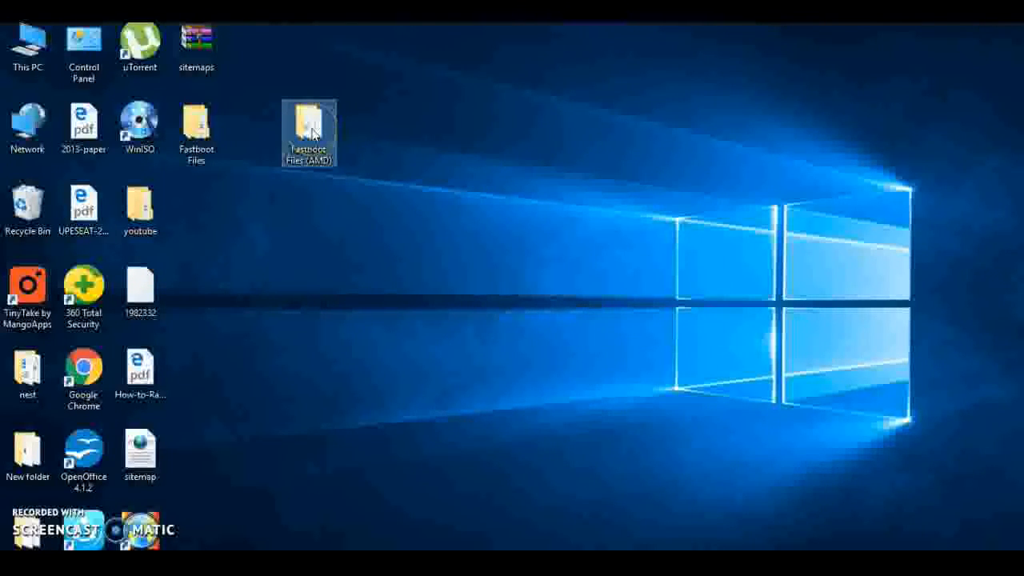
Step: Open a command window here from the Fastboot Files (AMD) folder's context menu
right_click(309, 132)
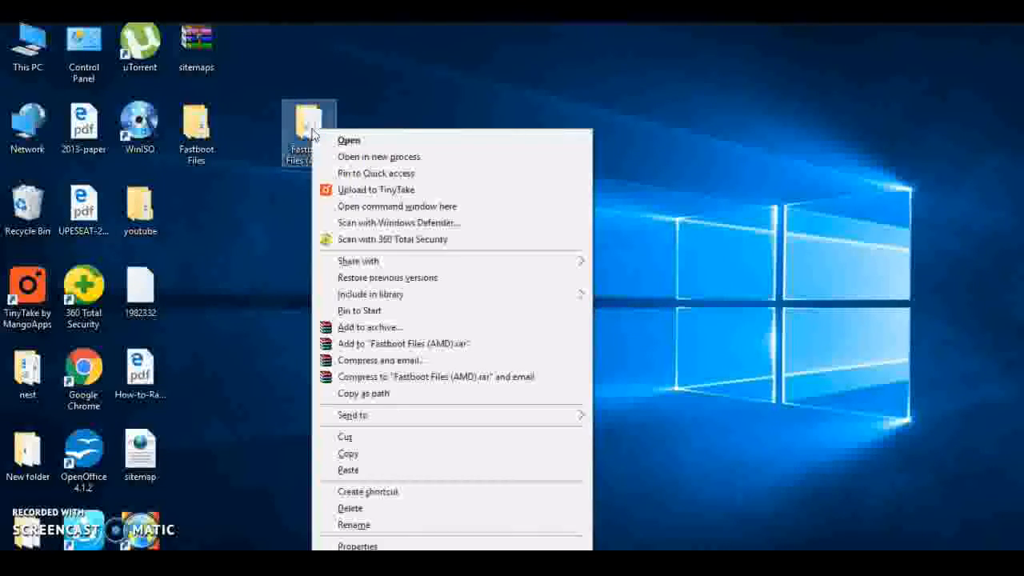
mouse_move(396, 207)
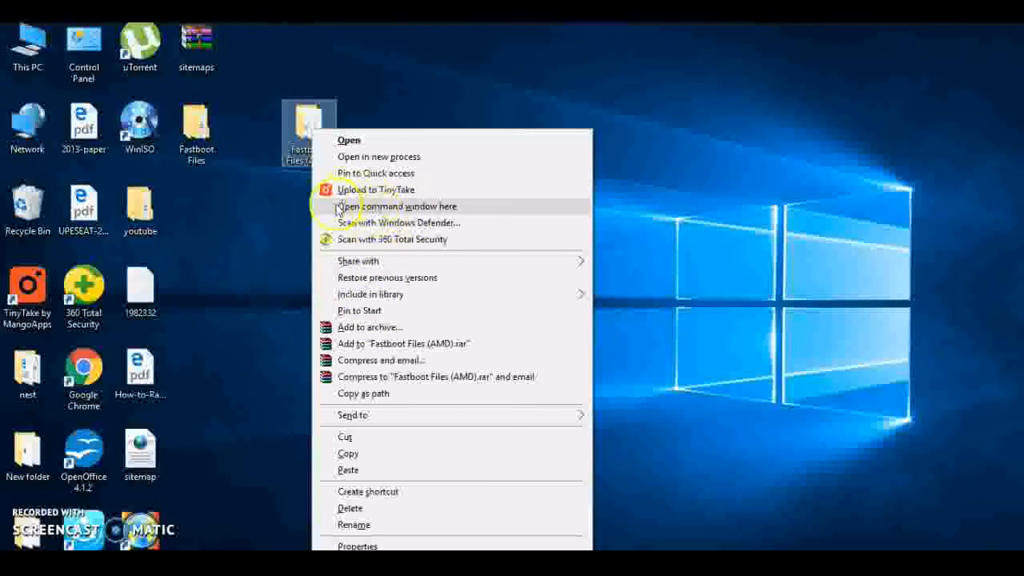
mouse_move(392, 206)
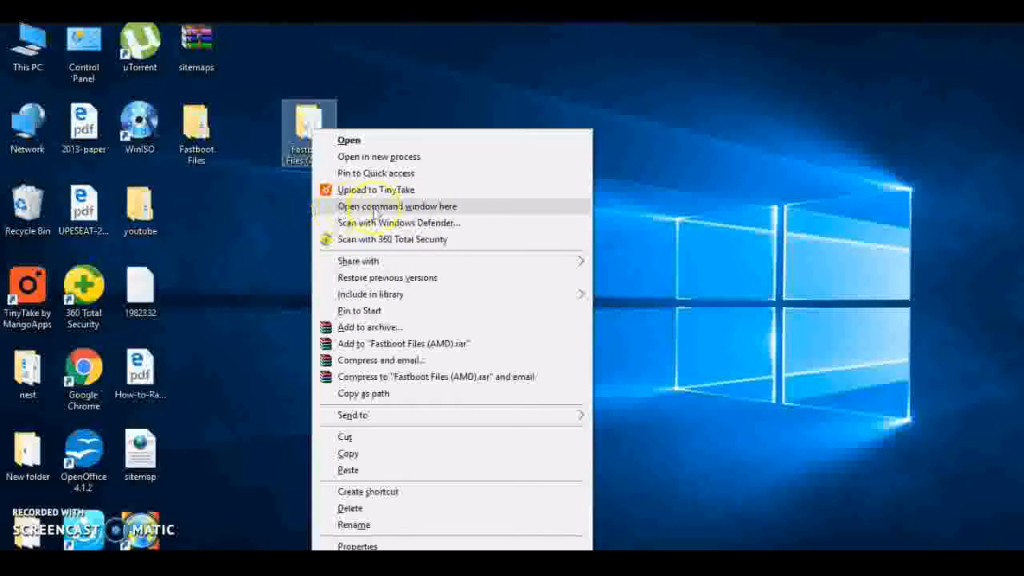
left_click(398, 206)
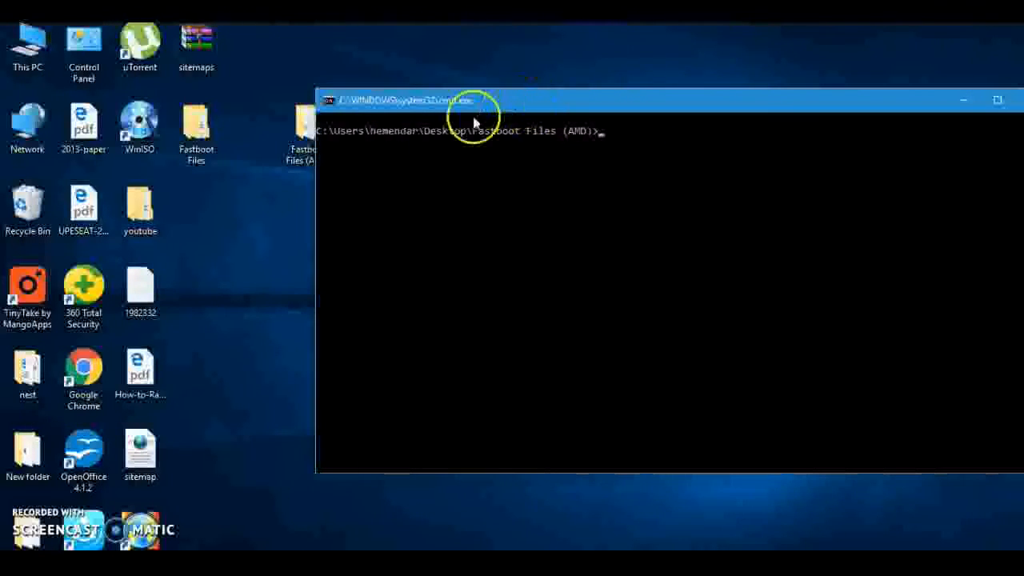
mouse_move(942, 225)
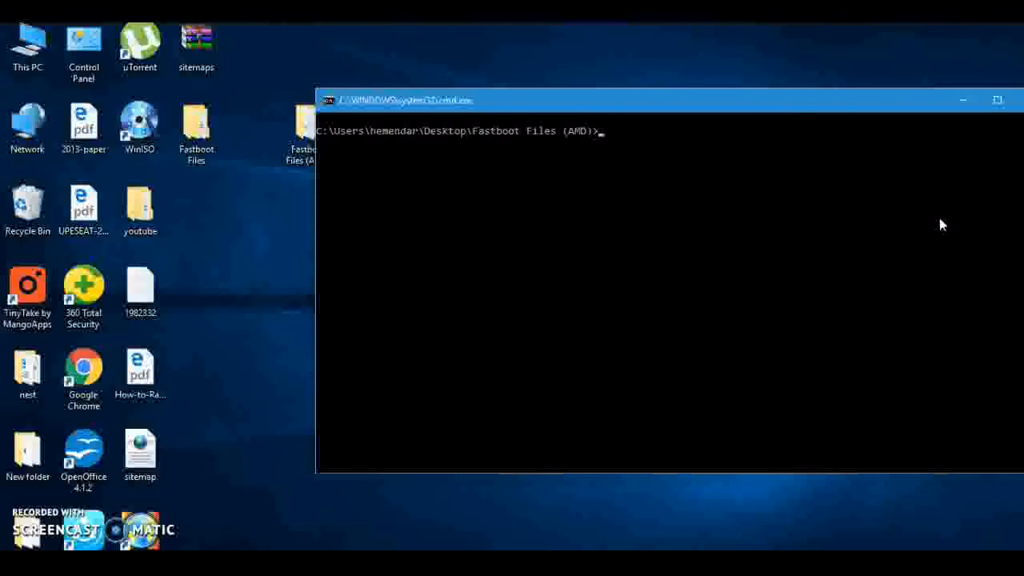
Step: Close the cmd.exe window without entering any command
left_click(998, 100)
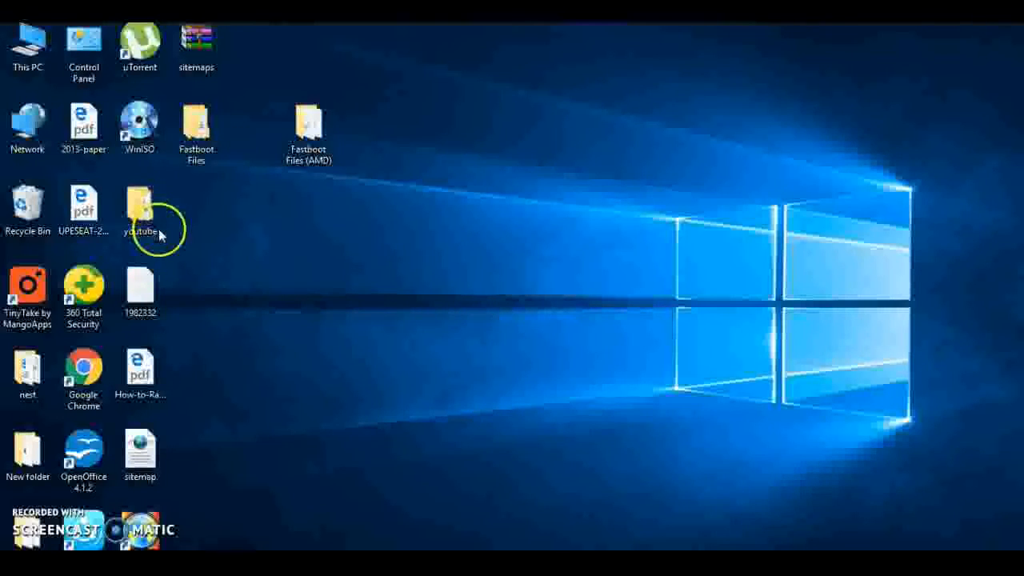
Step: Open ADB-Driver-v1.3.0.zip from the youtube folder and enter its ADB-Driver-v1.3.0 folder
double_click(140, 204)
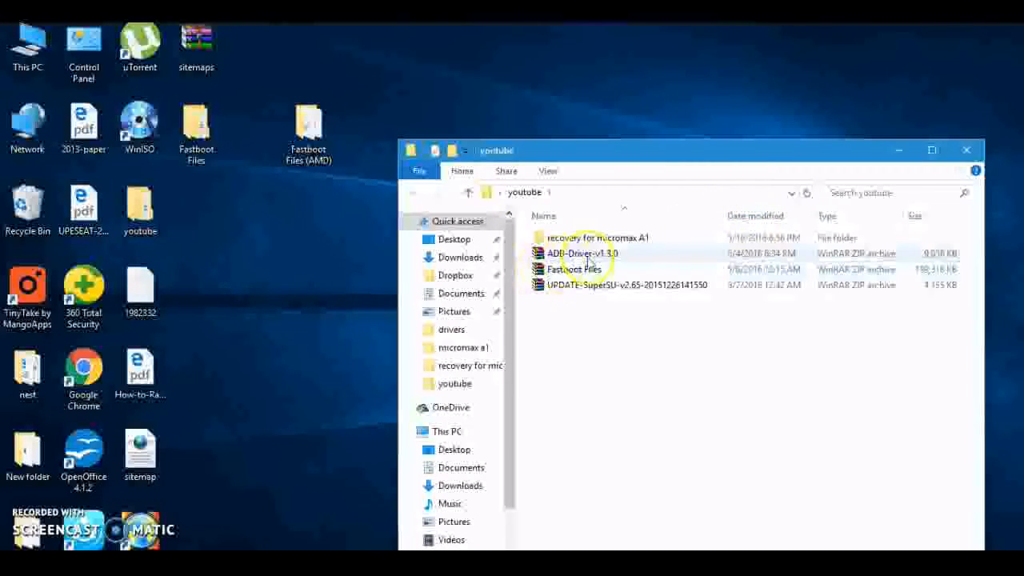
double_click(583, 253)
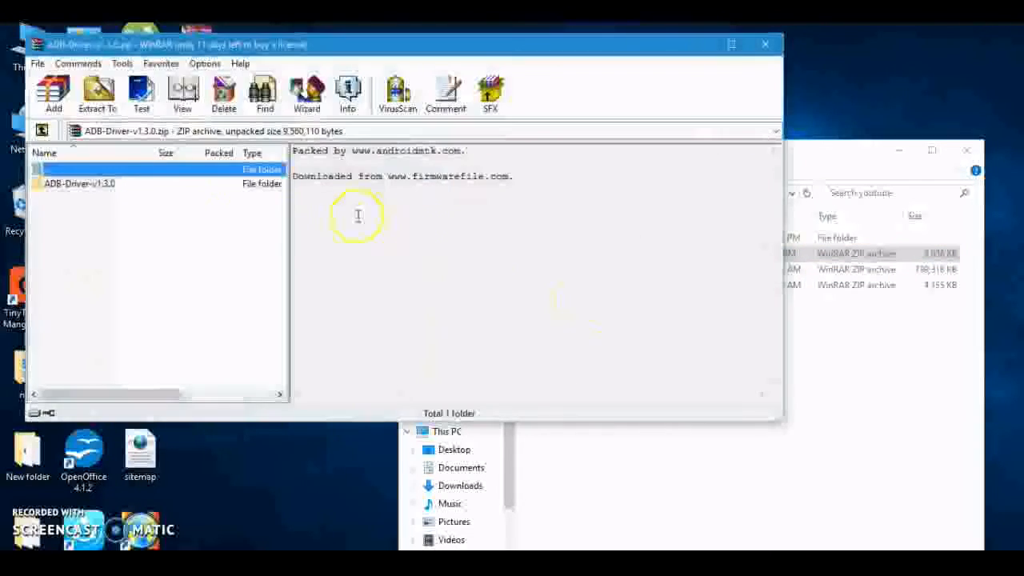
double_click(80, 183)
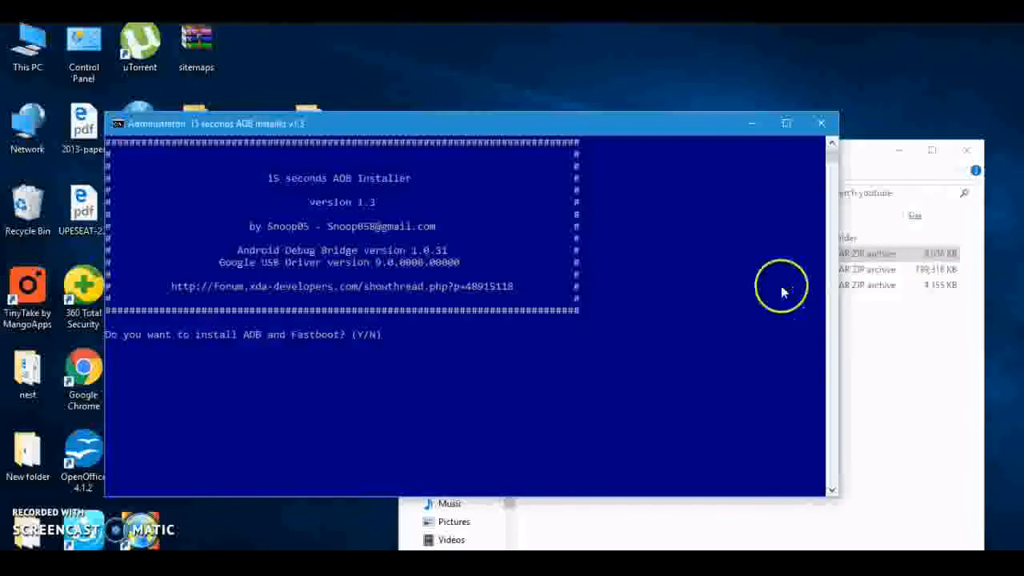
mouse_move(243, 350)
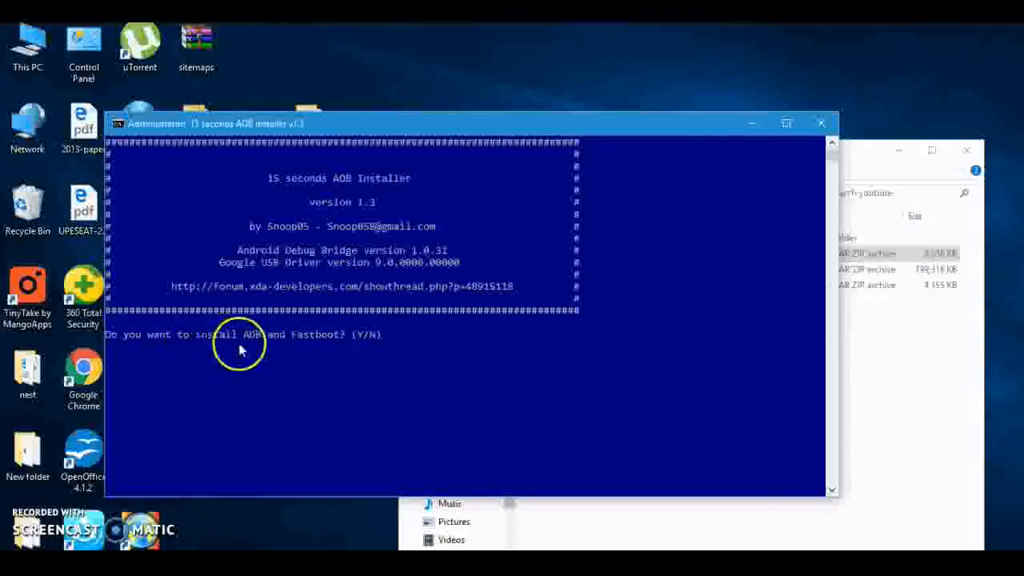
mouse_move(422, 345)
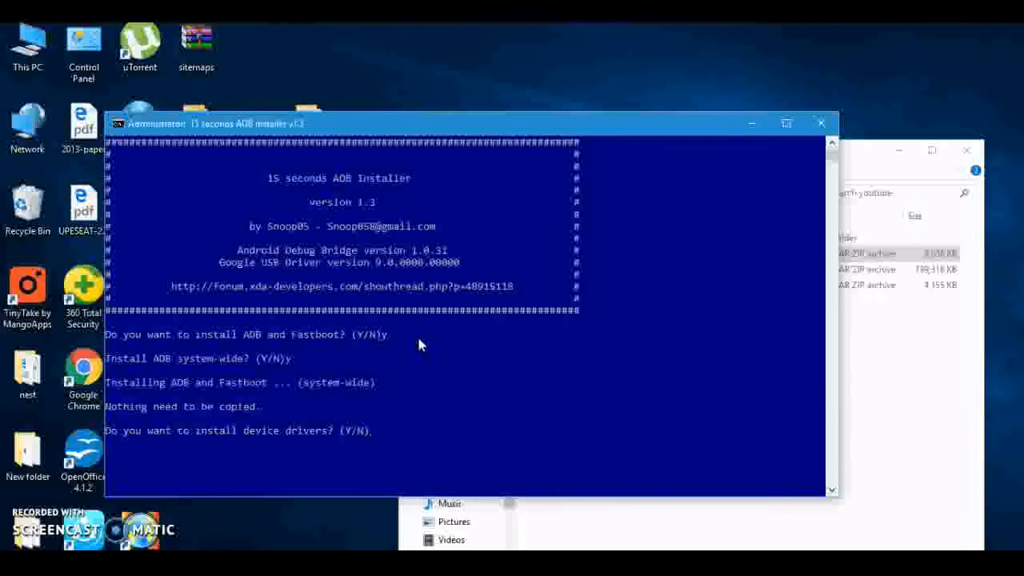
Step: Answer Y to install the Google USB drivers, then complete and finish the wizard
type("y")
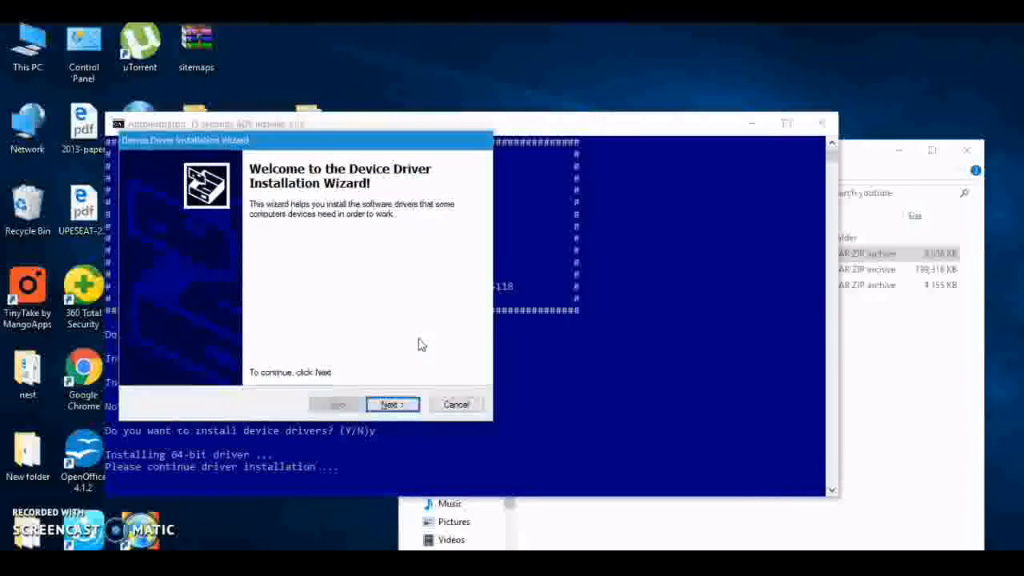
left_click(391, 404)
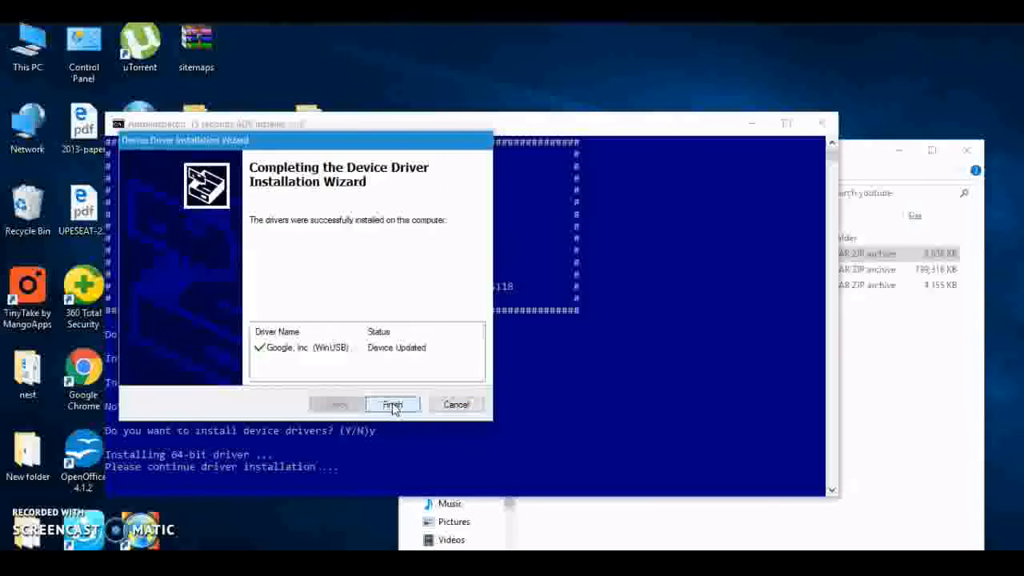
left_click(392, 405)
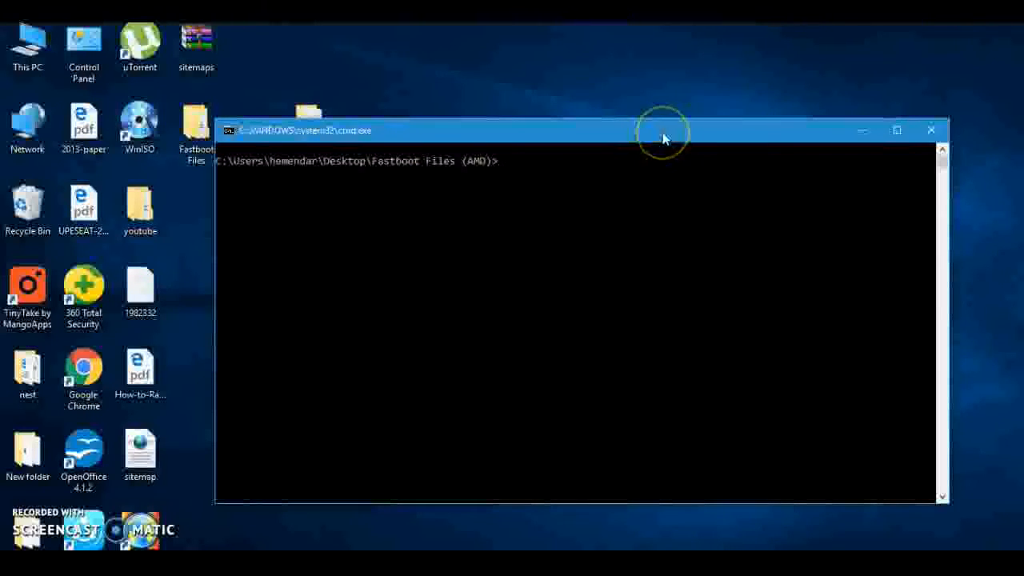
mouse_move(664, 136)
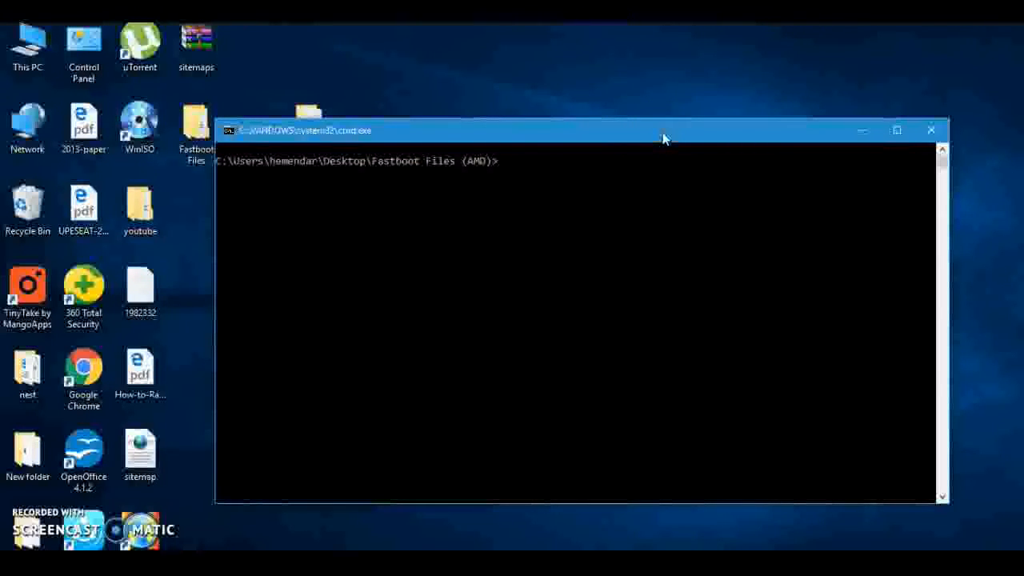
Step: Run 'fastboot devices' to confirm one phone is listed in fastboot mode
type("fastbo")
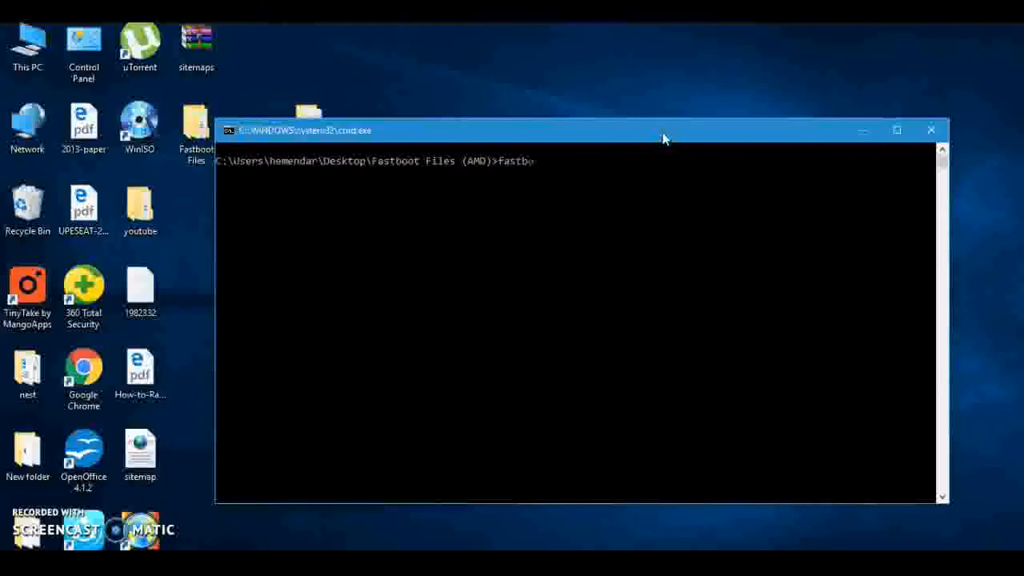
type("oot")
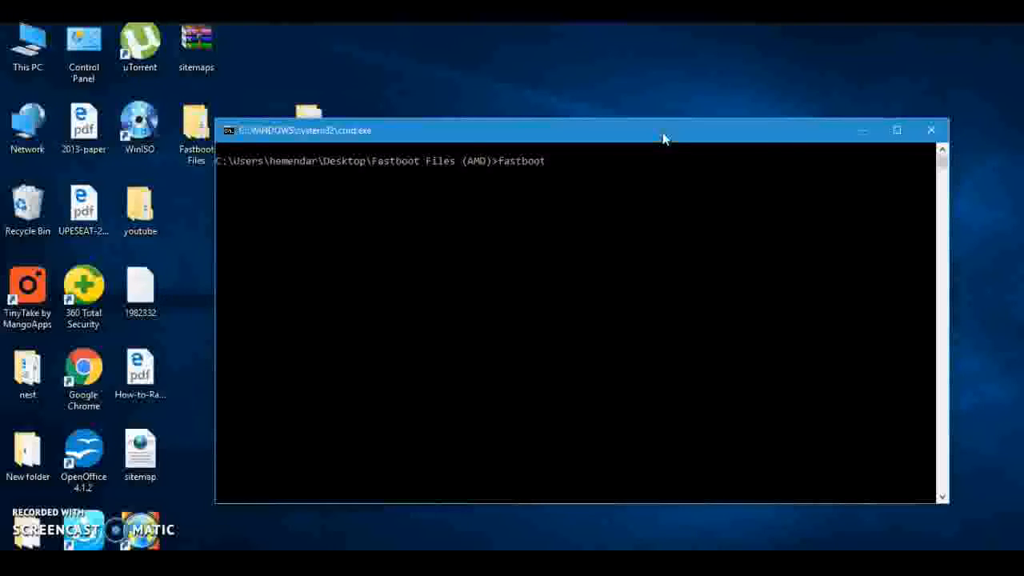
type("devices")
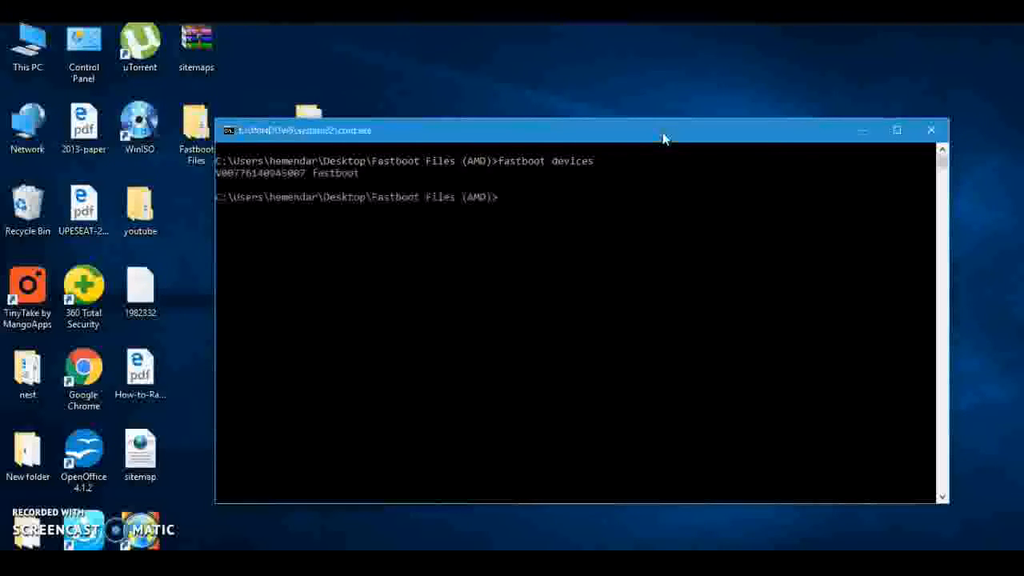
mouse_move(216, 244)
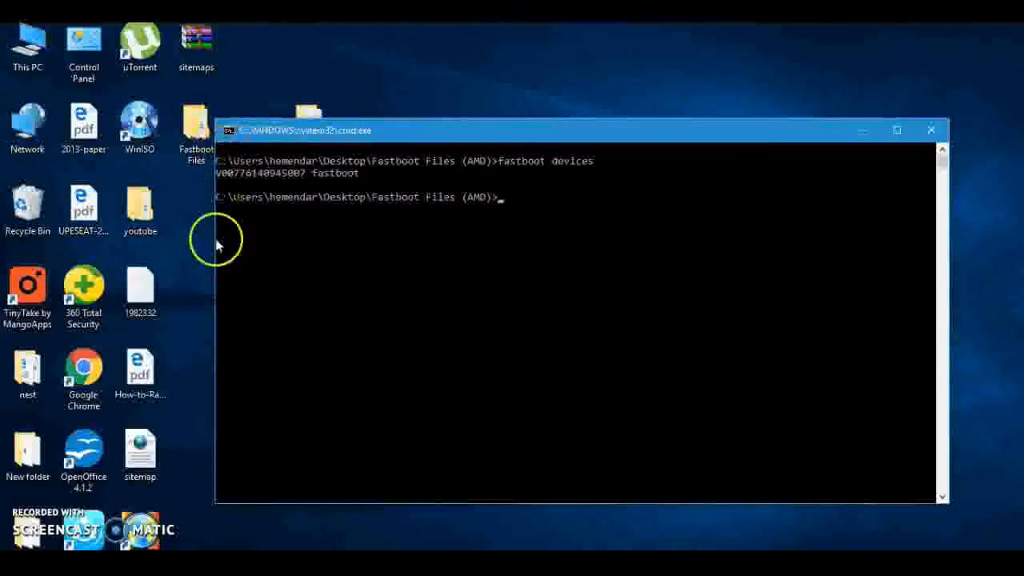
mouse_move(296, 186)
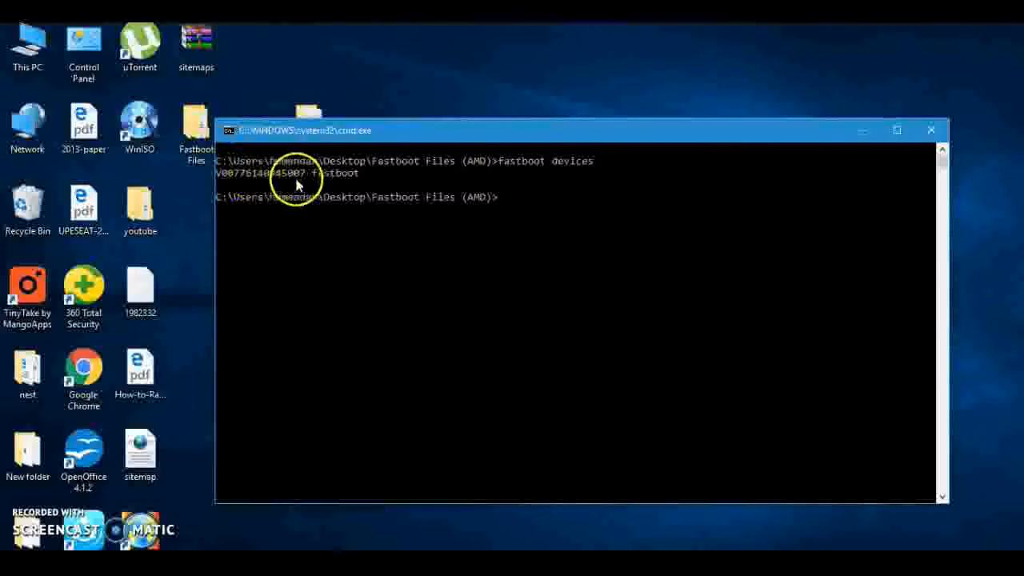
mouse_move(234, 176)
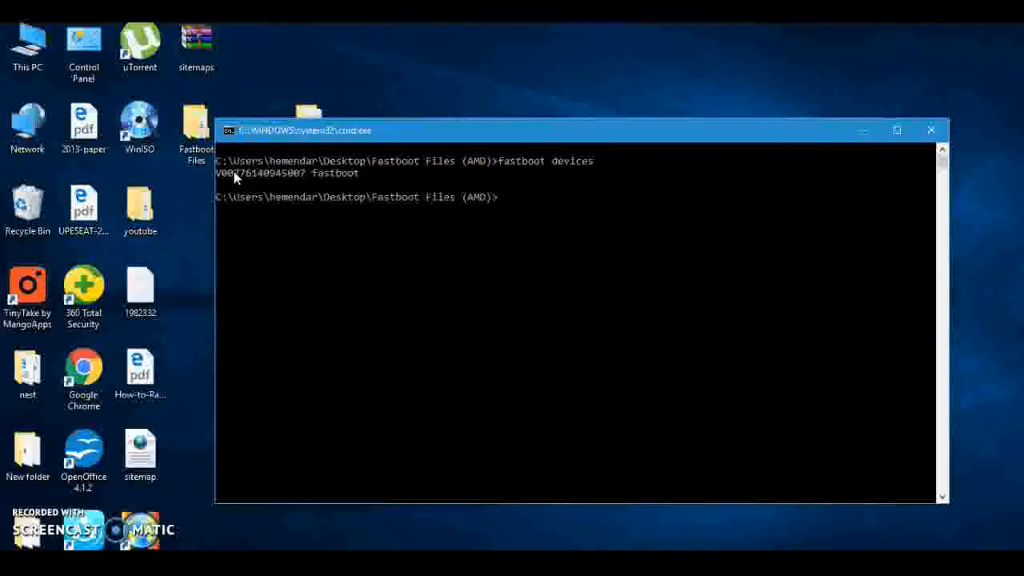
Step: Run 'fastboot flash recovery cwm.img' and wait for OKAY and finished messages
type("f")
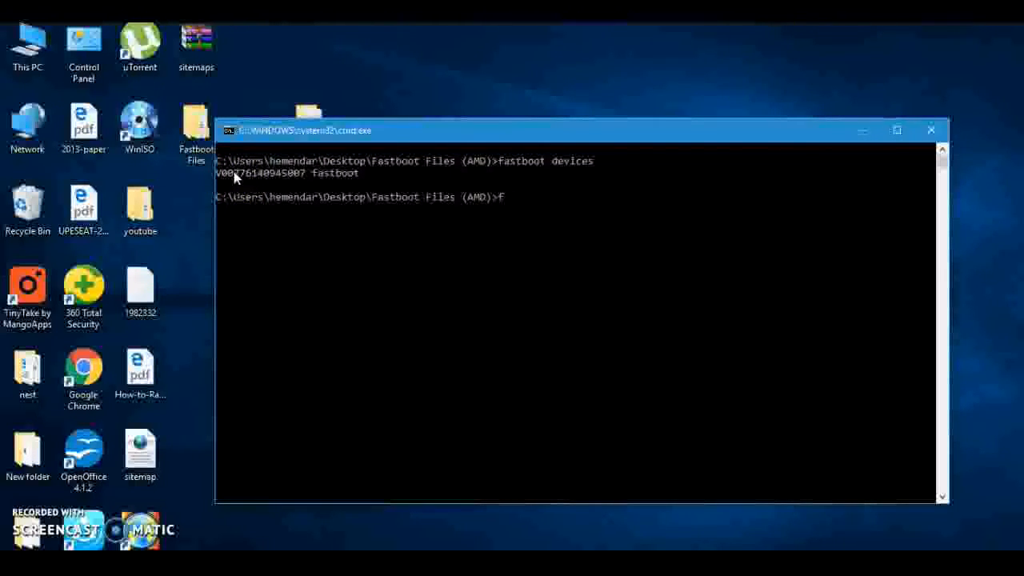
key("Backspace")
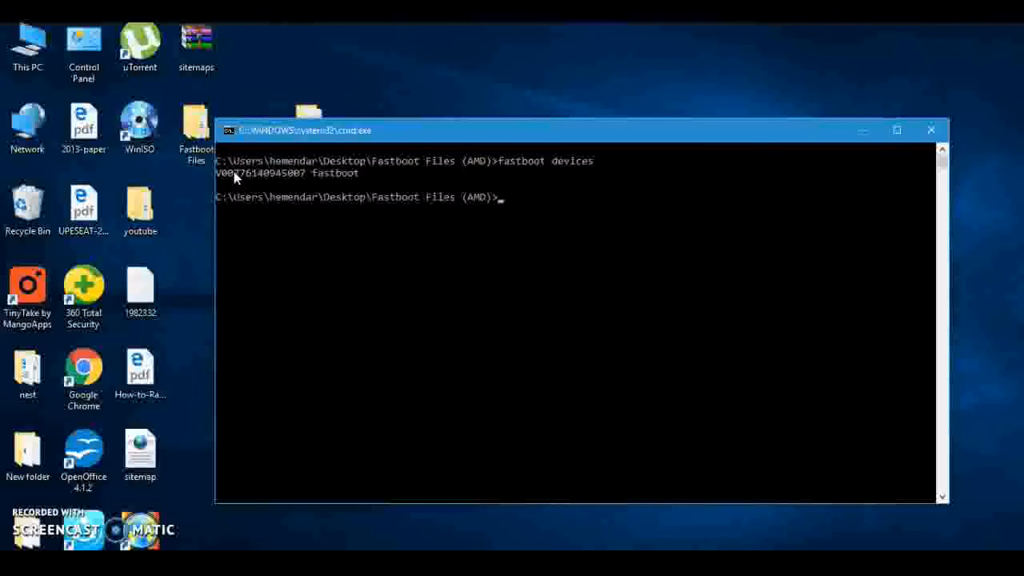
type("fas")
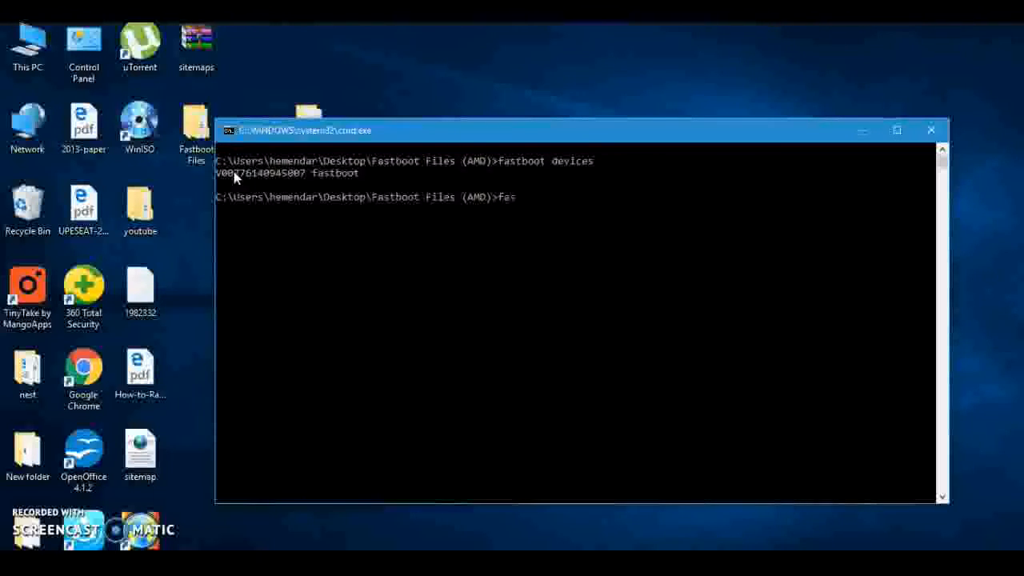
type("tboot")
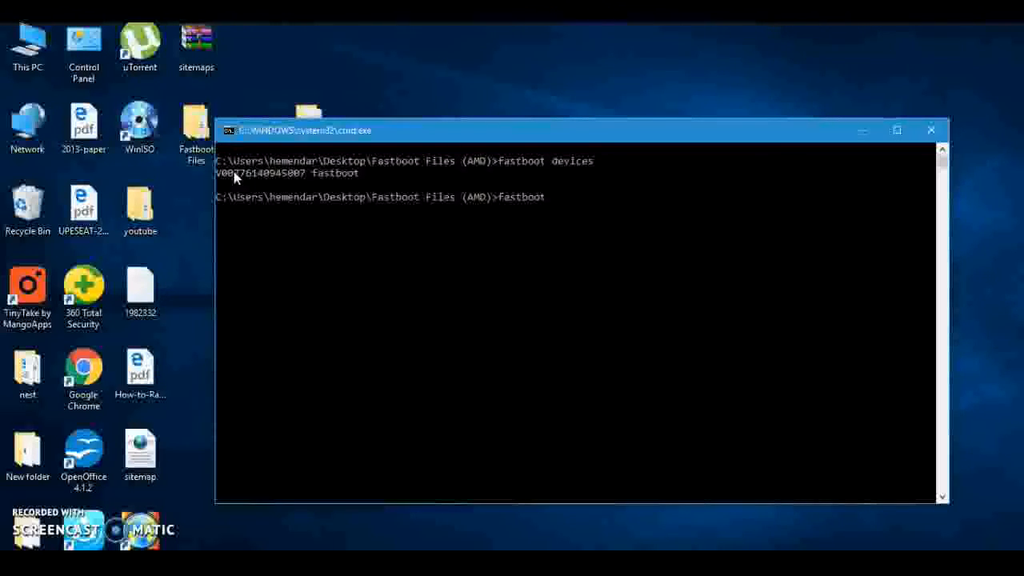
type("fla")
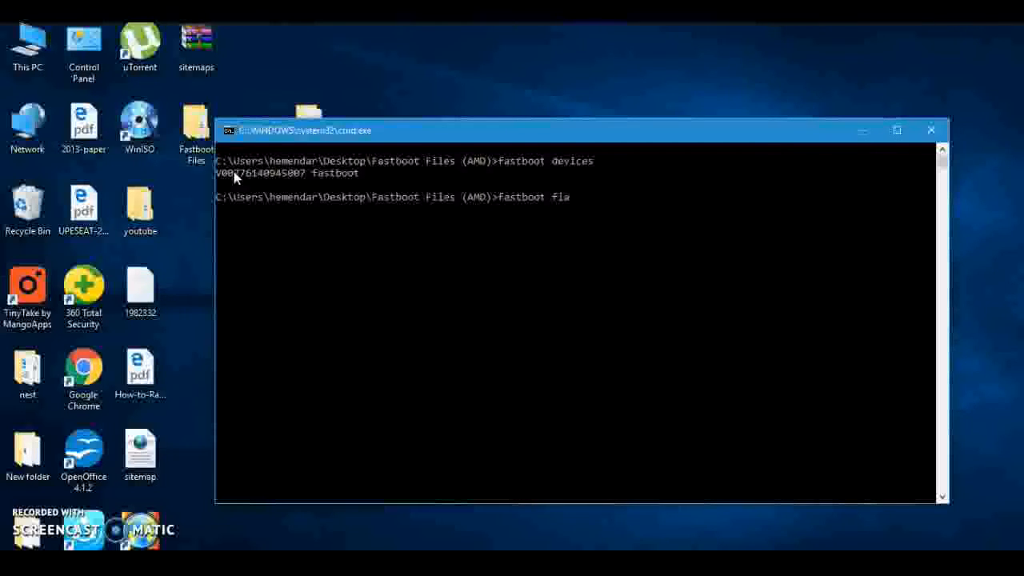
type("sh r")
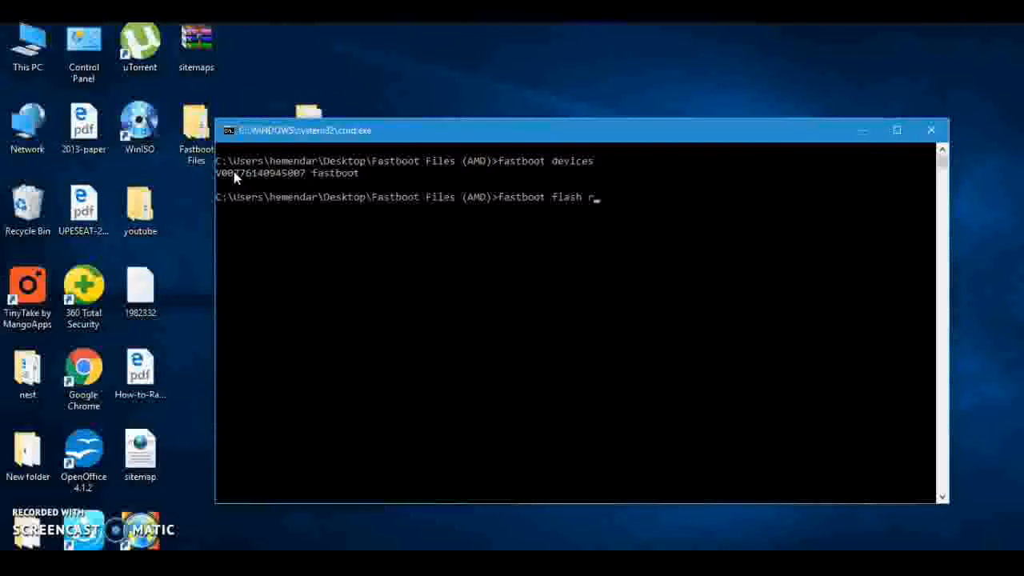
type("recovery")
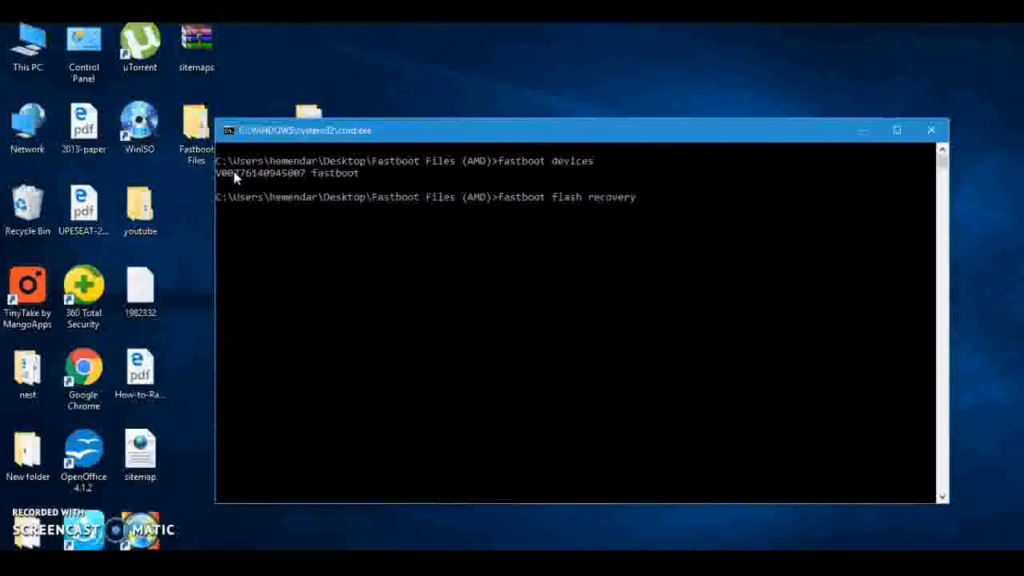
type("cwm")
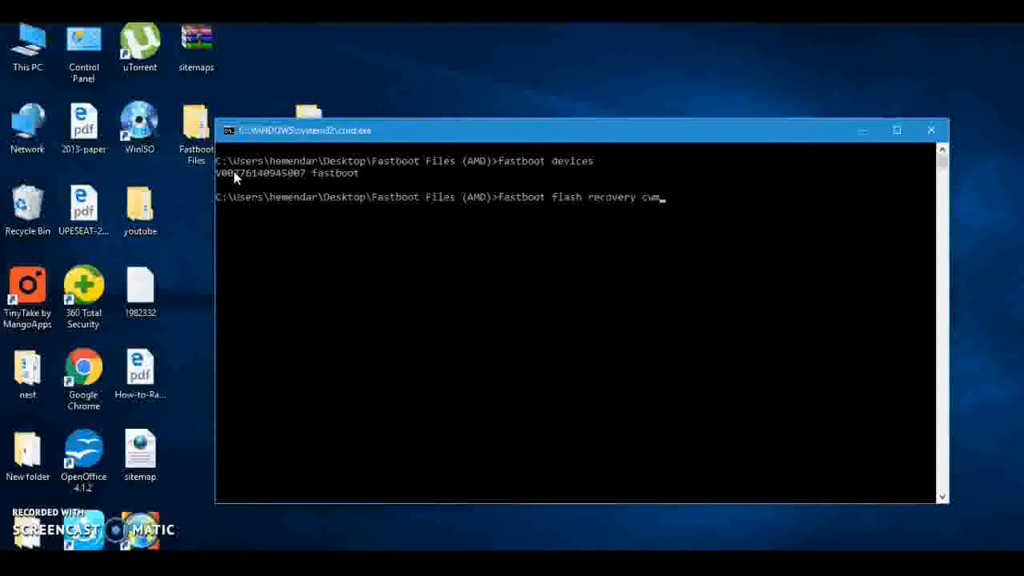
type(".img")
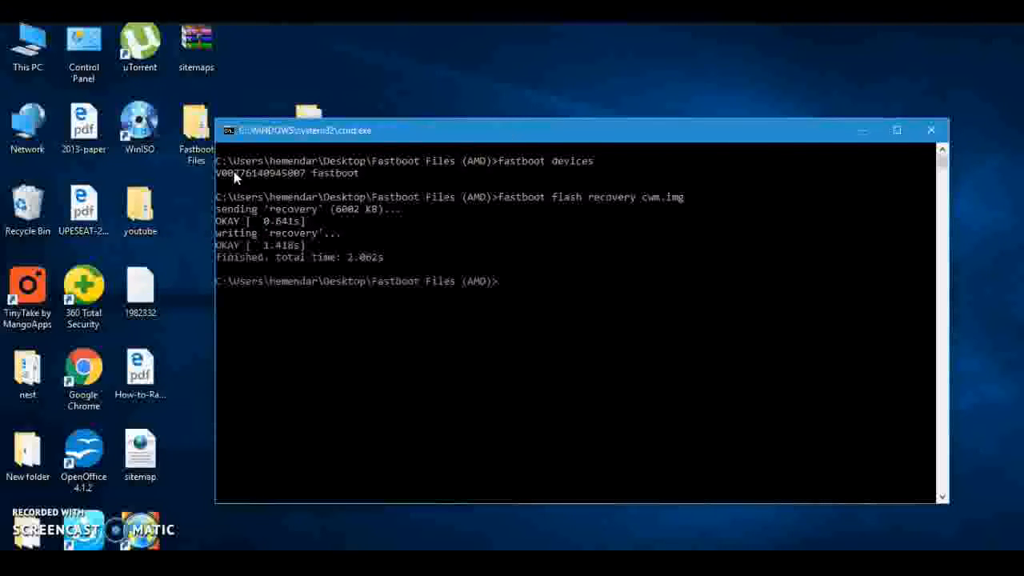
mouse_move(504, 285)
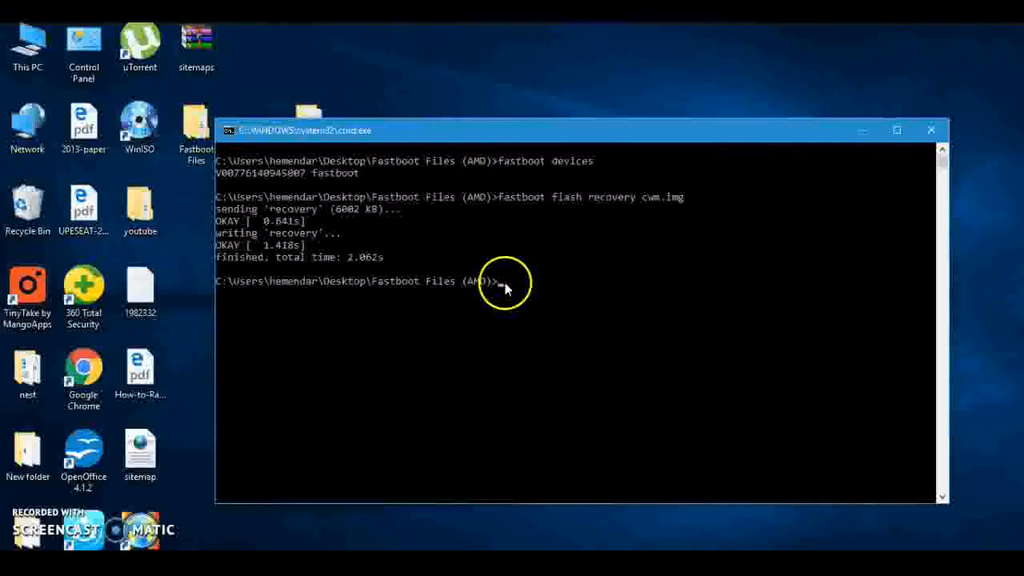
mouse_move(360, 264)
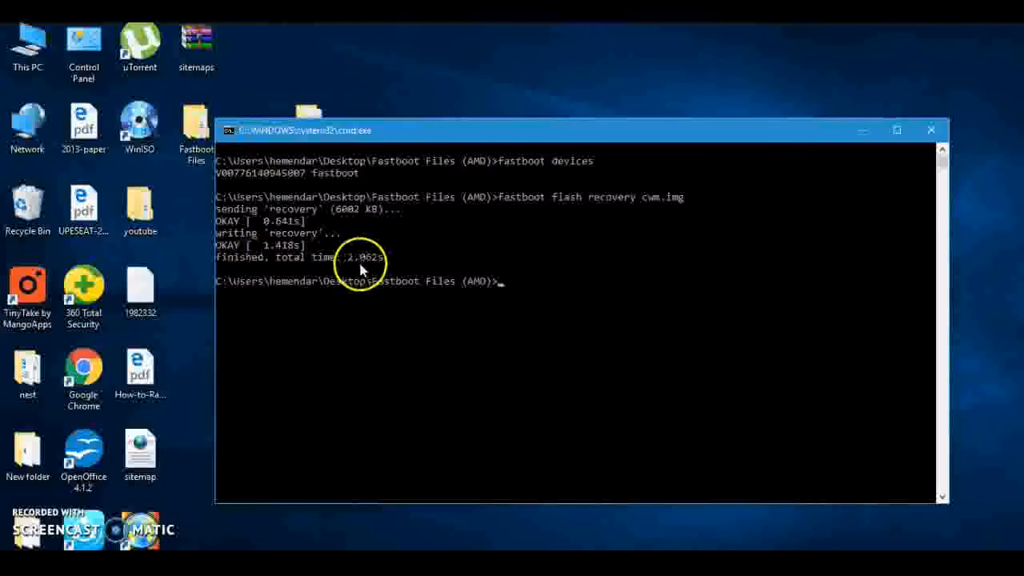
mouse_move(572, 276)
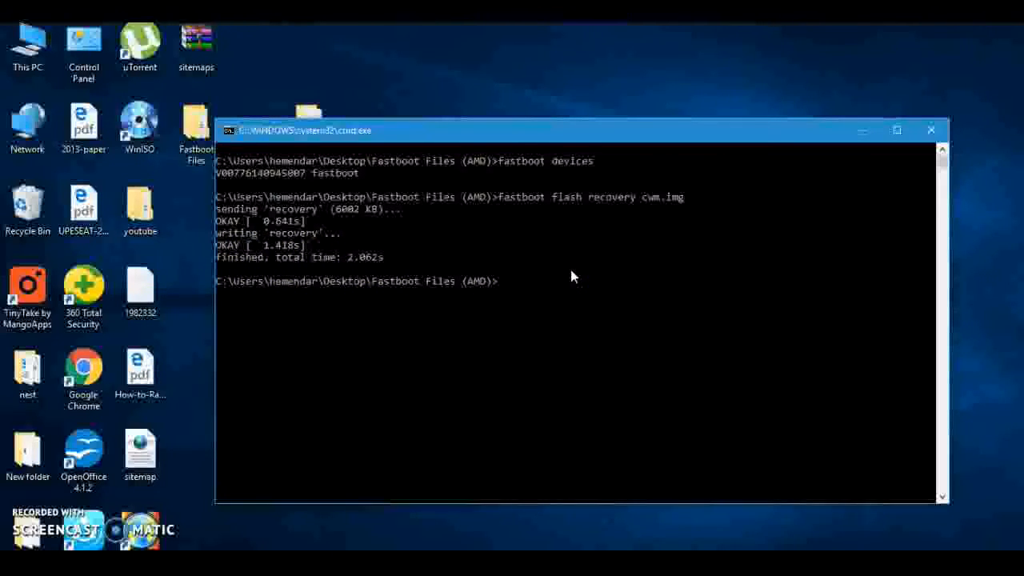
Step: Run 'fastboot reboot' so the phone restarts out of fastboot mode
type("F")
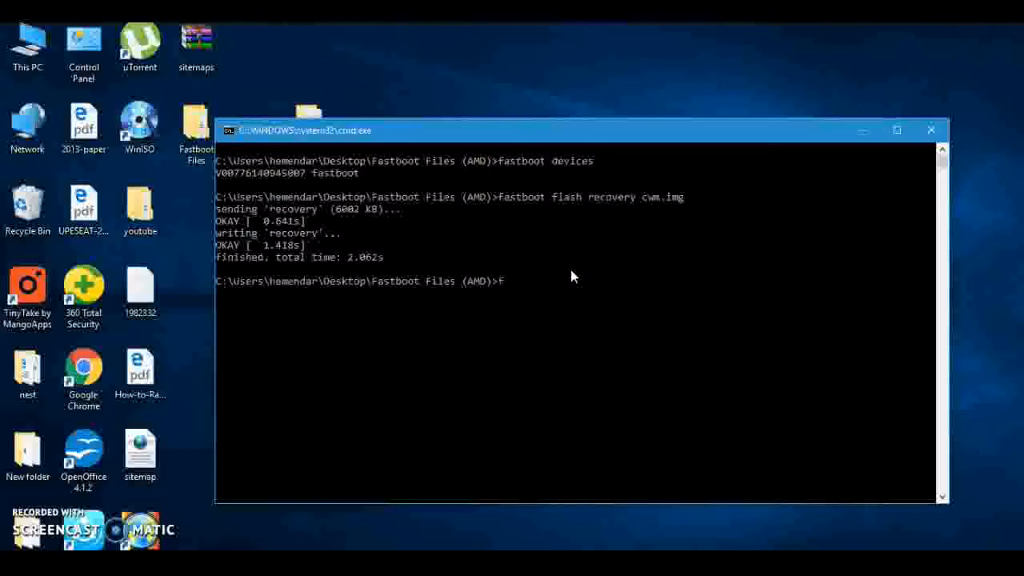
type("astboot")
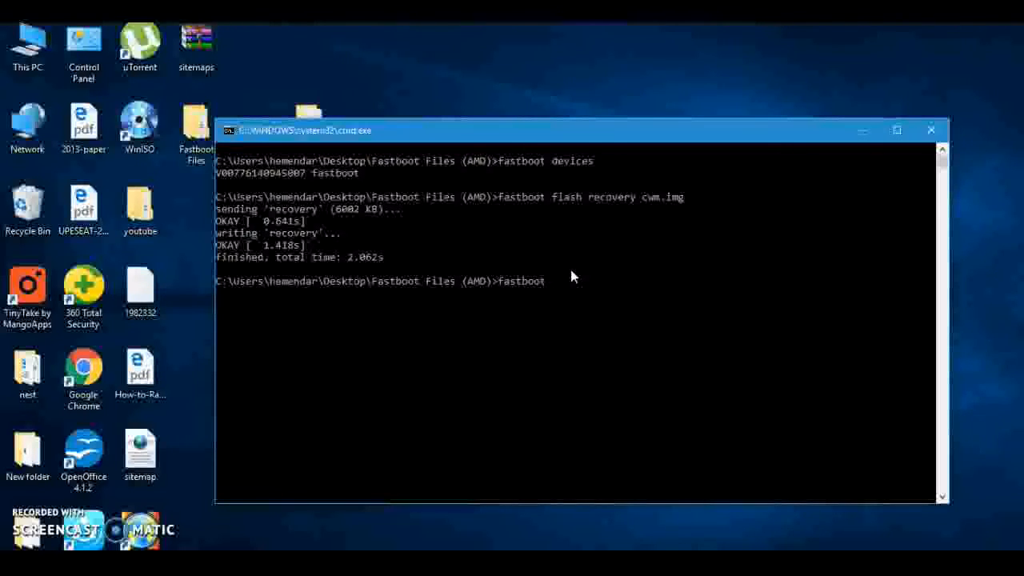
type("reboot")
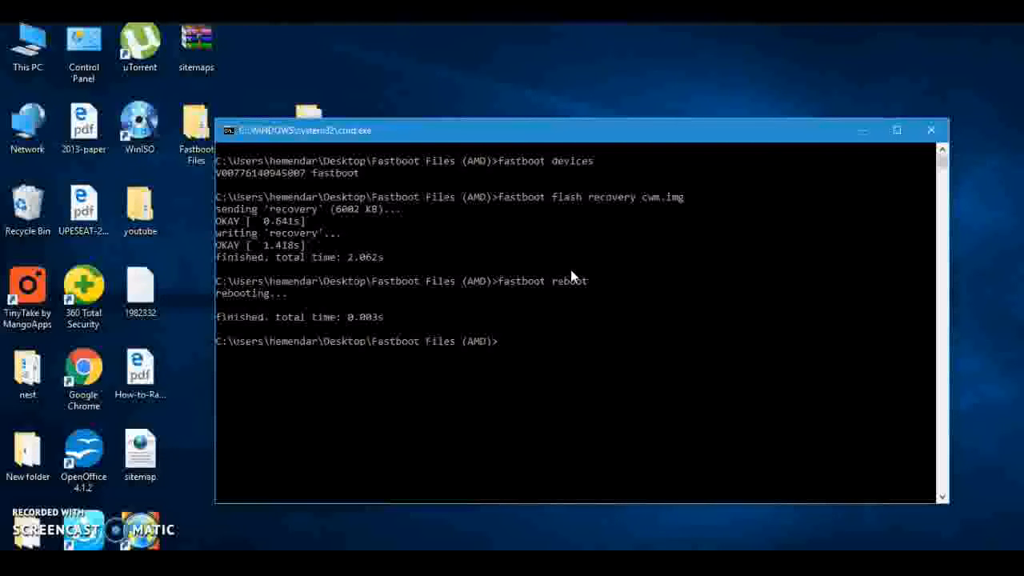
mouse_move(758, 240)
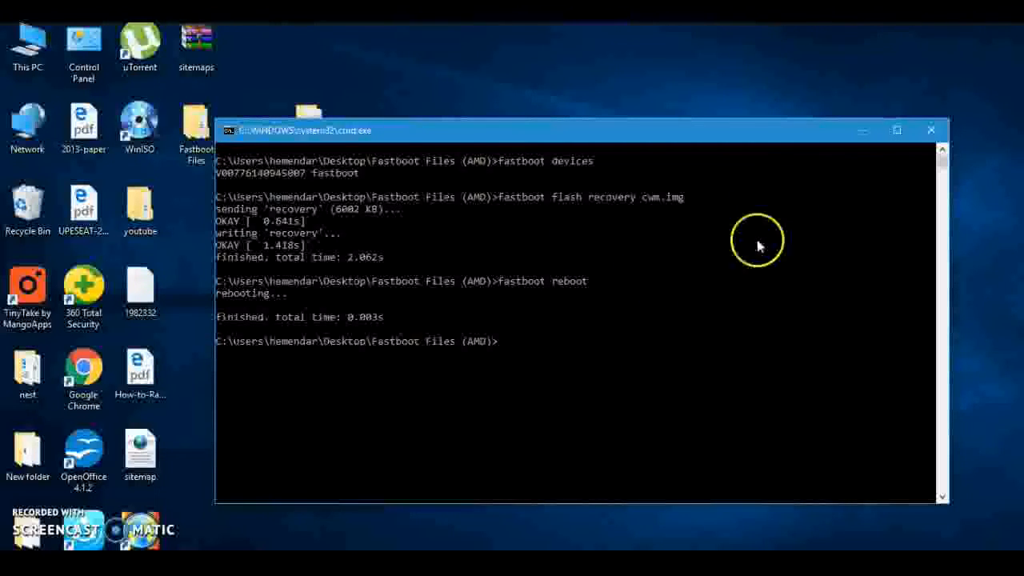